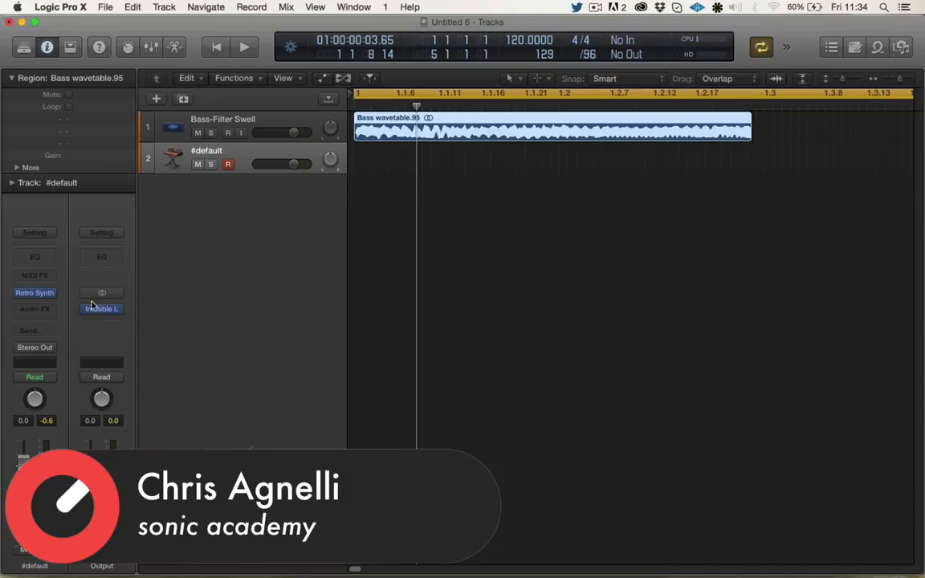
Step: Open Retro Synth on the #default track and set its oscillator to Table mode after trying Sync and FM
double_click(35, 292)
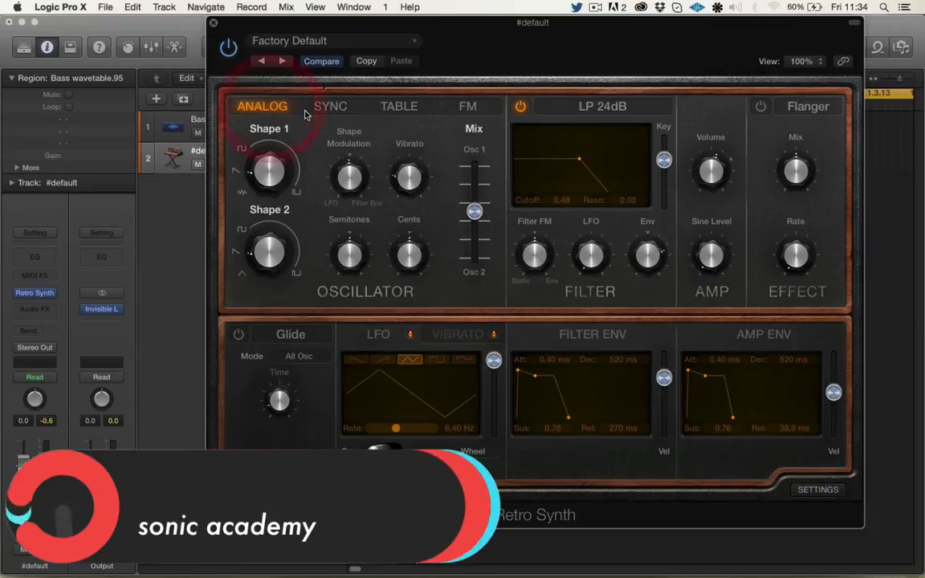
left_click(331, 106)
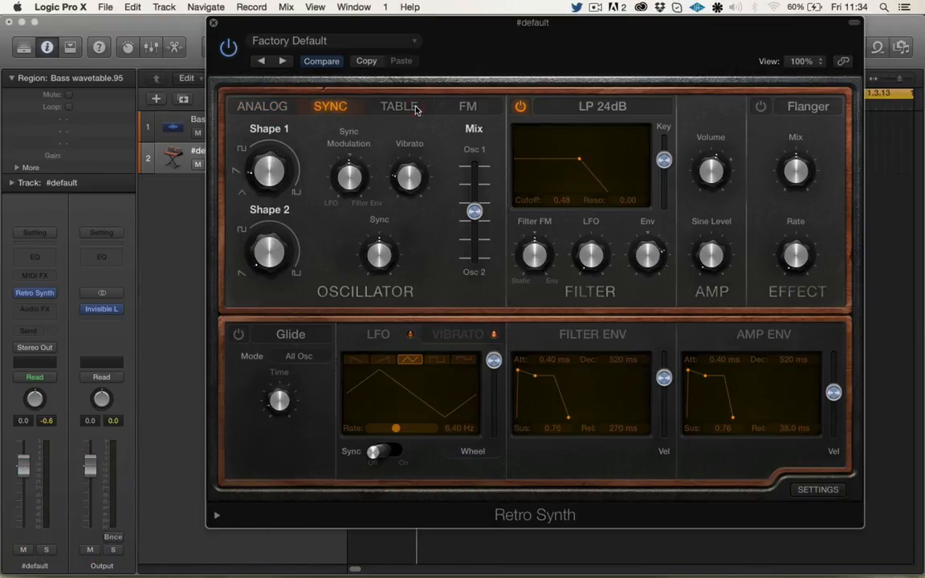
left_click(468, 106)
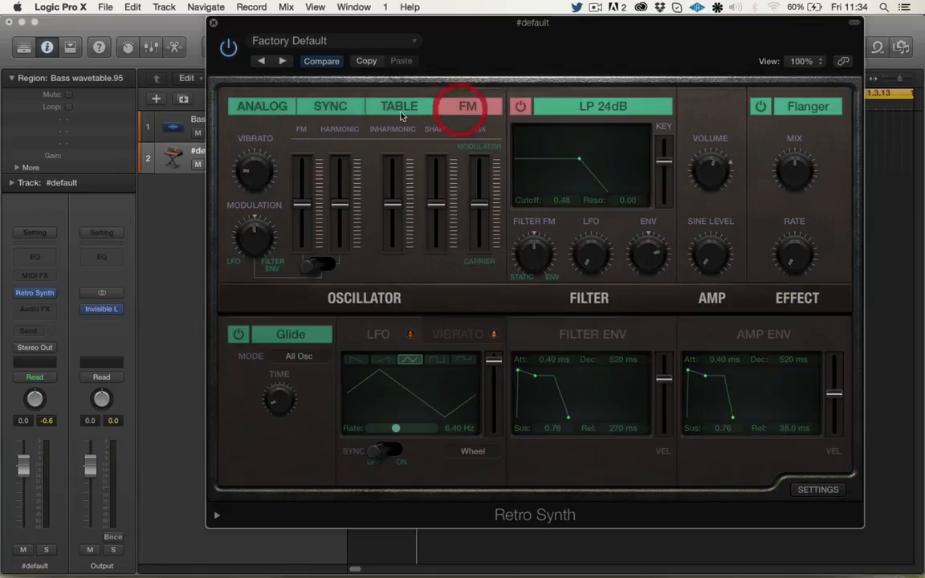
left_click(399, 106)
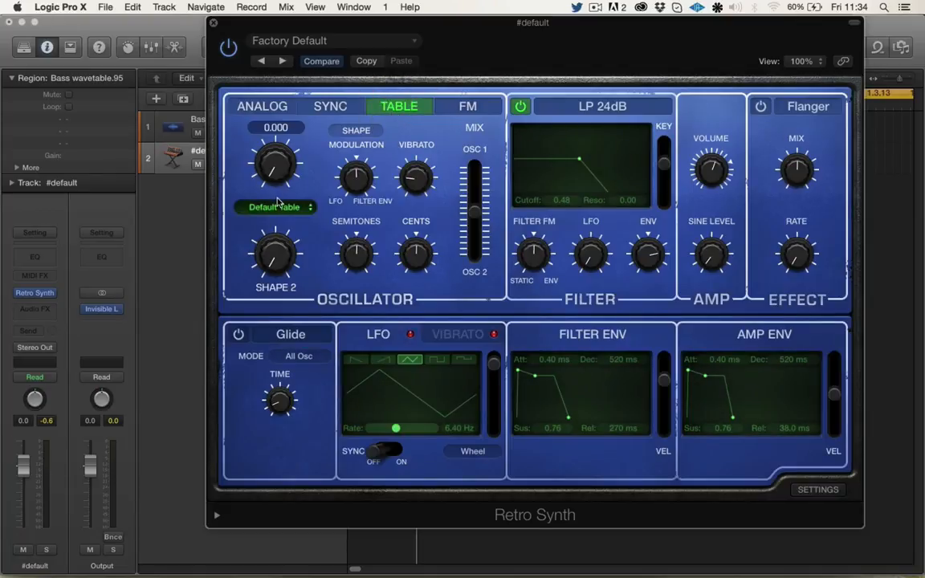
left_click_drag(533, 23, 578, 233)
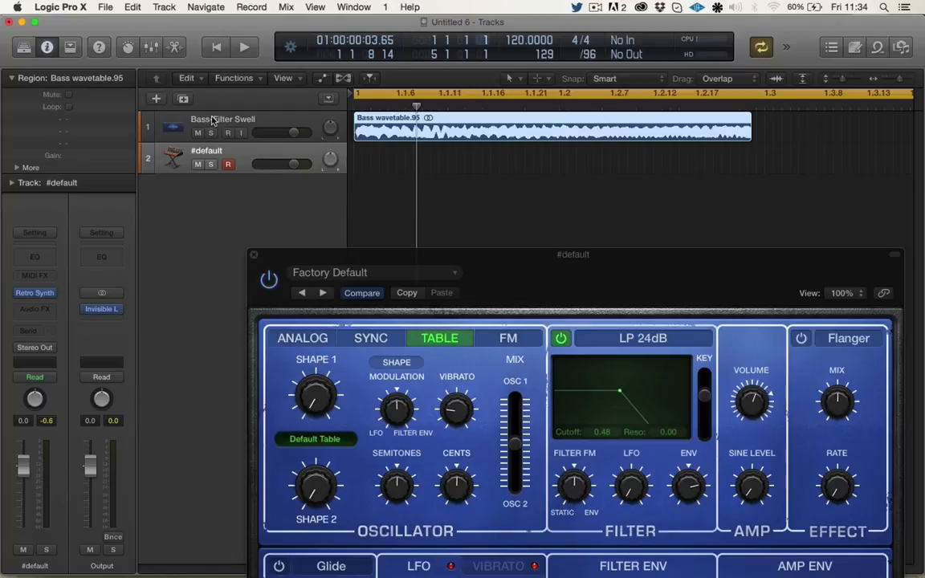
Step: Slice the Bass-Filter Swell region into many equal short segments with the Scissors tool, then return to the Pointer
left_click(223, 119)
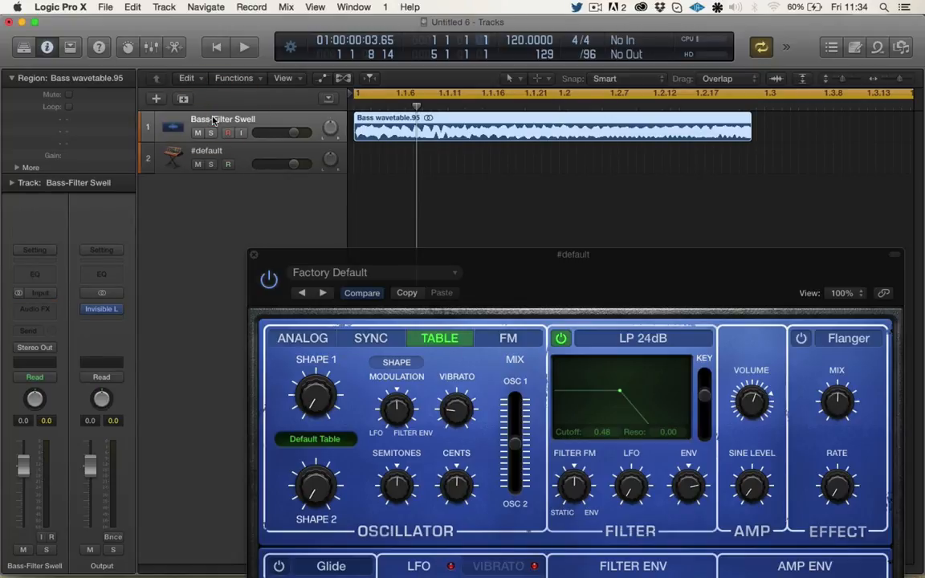
left_click(244, 46)
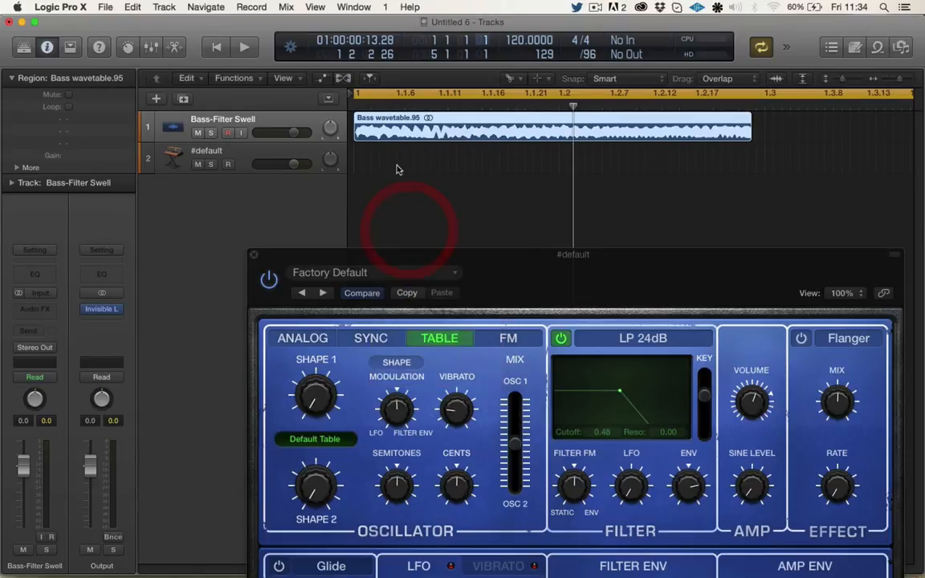
left_click(243, 47)
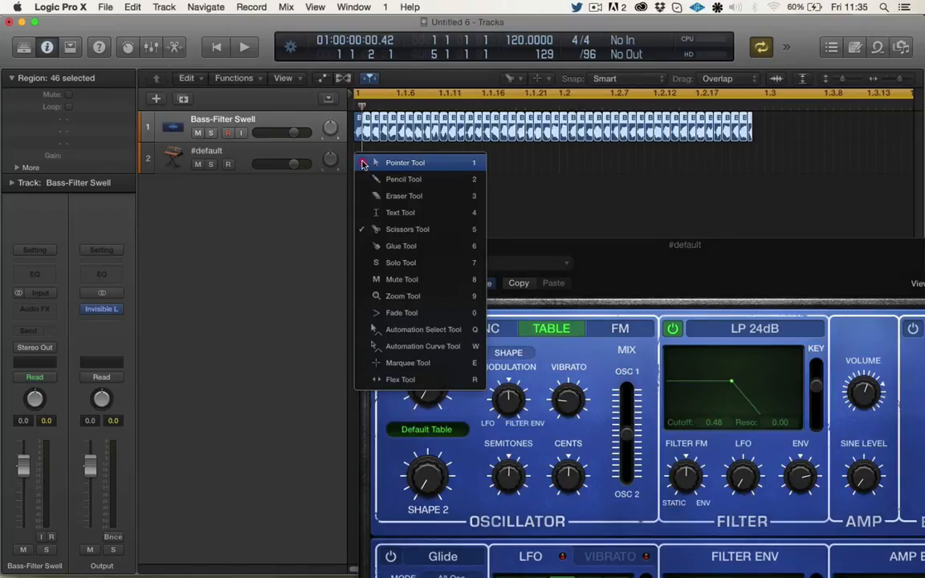
left_click(405, 163)
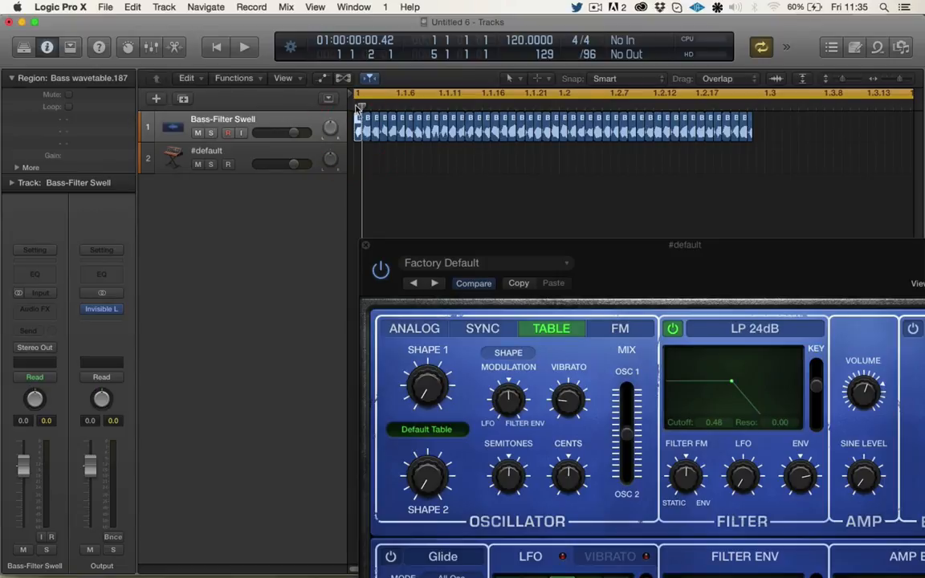
mouse_move(393, 290)
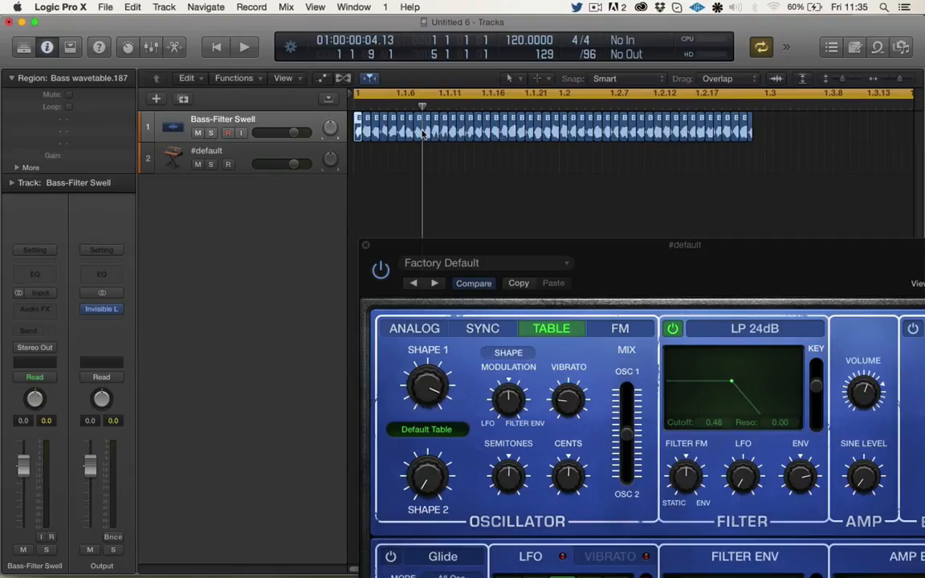
mouse_move(865, 280)
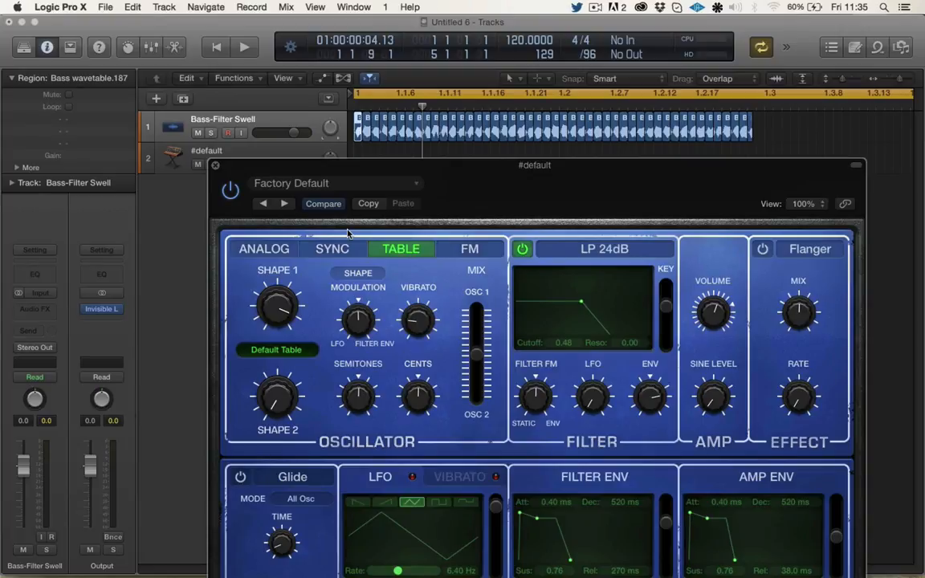
mouse_move(270, 304)
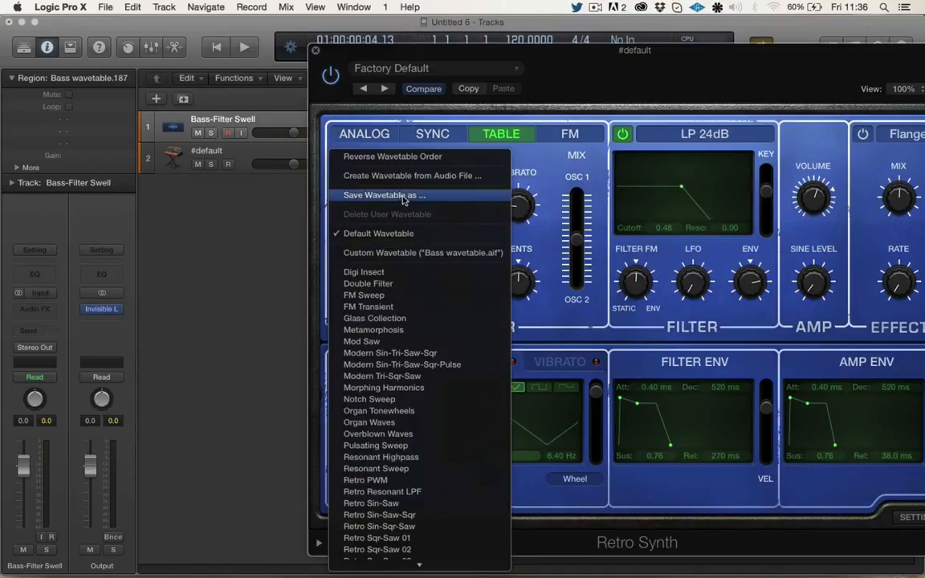
mouse_move(412, 175)
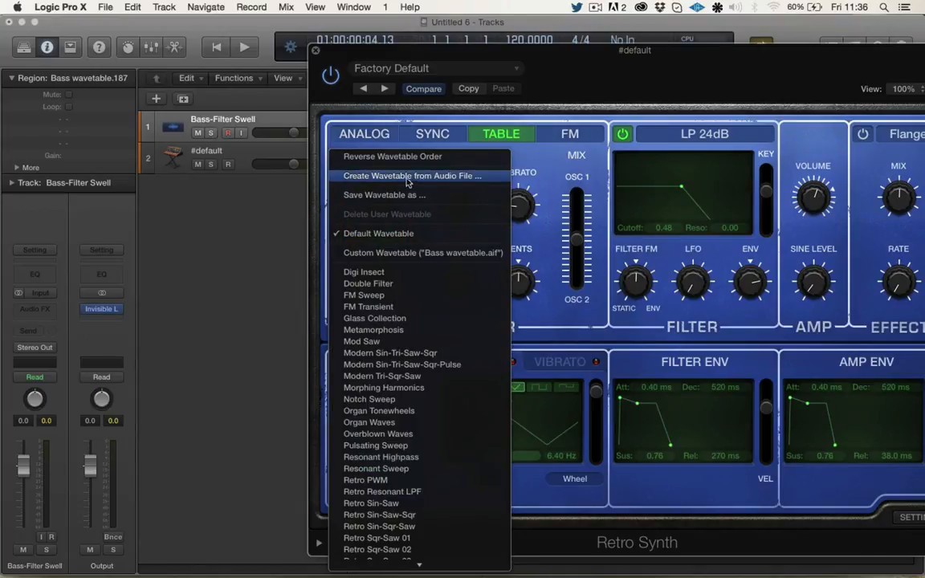
Step: Choose Create Wavetable from Audio File from Retro Synth's Default Table menu
left_click(377, 235)
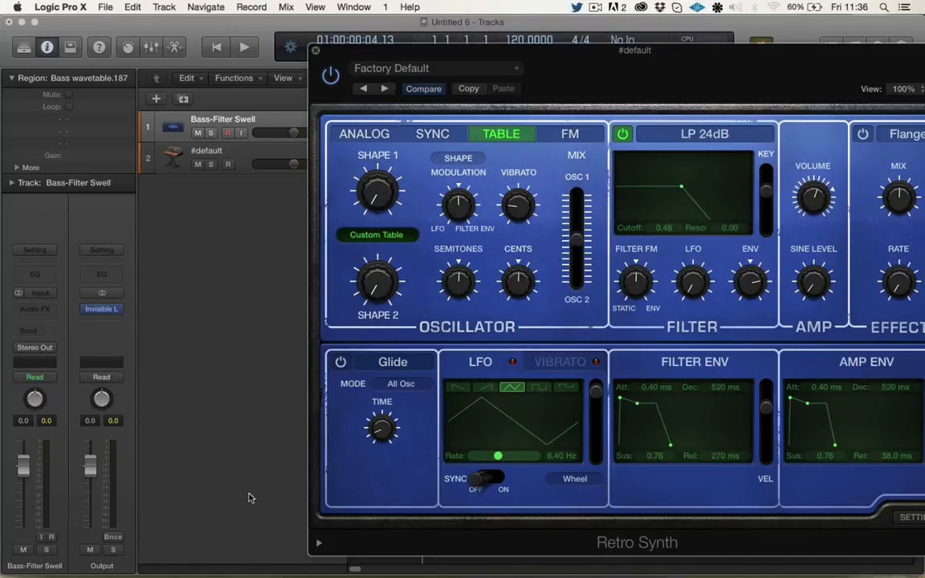
mouse_move(435, 153)
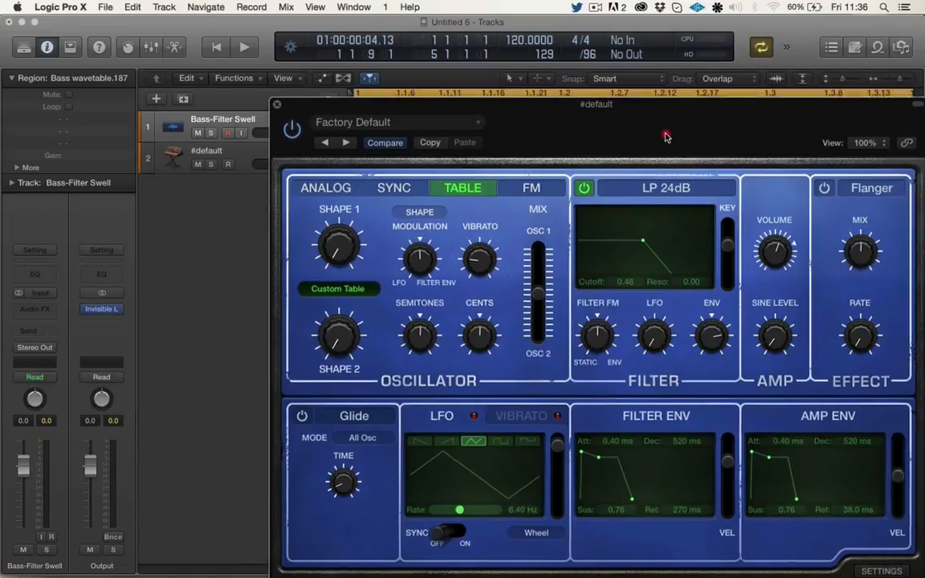
left_click_drag(595, 105, 577, 74)
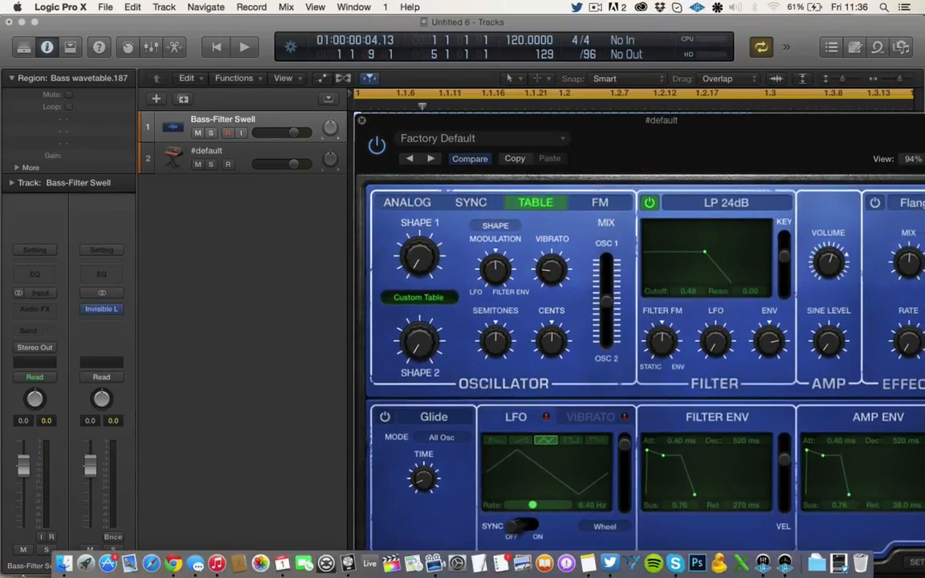
Step: Browse to the Logic folder in Finder for the wavetable source audio
left_click(64, 563)
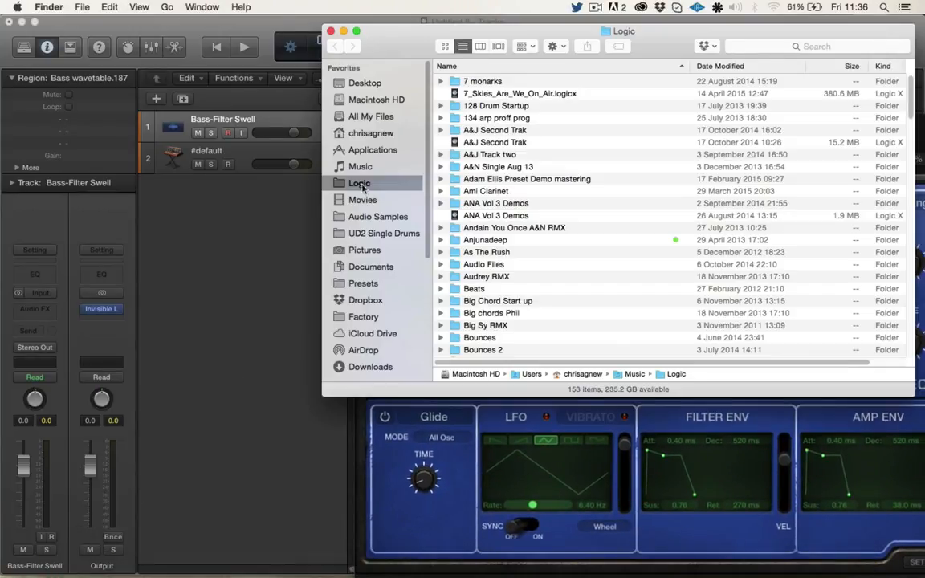
left_click(365, 83)
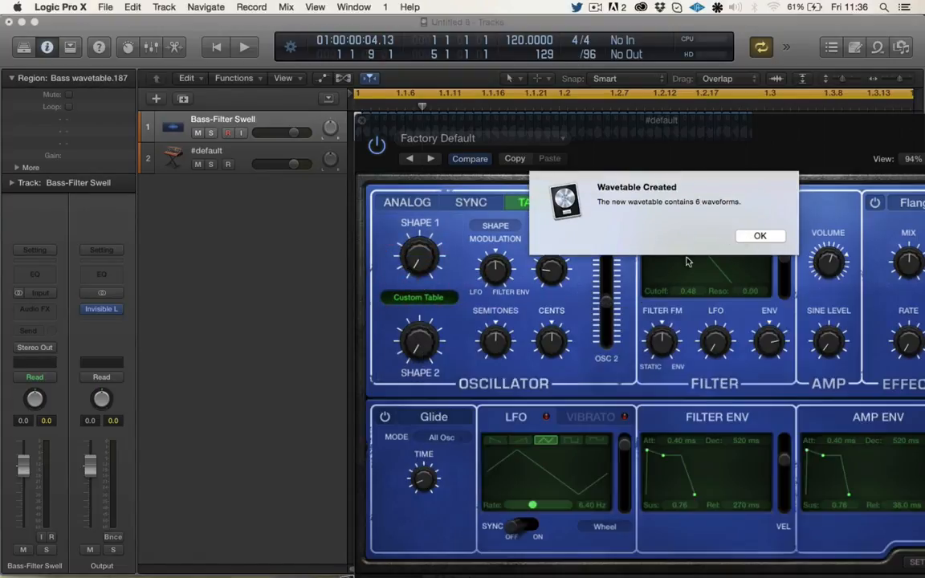
Step: Acknowledge the Wavetable Created alert and sweep Shape 1 along the custom table to around 0.6
left_click(759, 236)
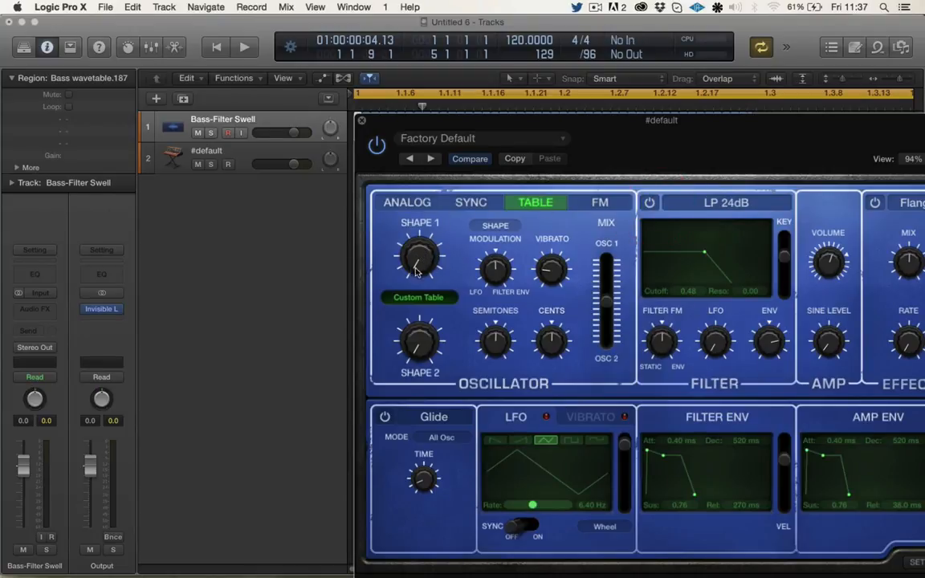
left_click(228, 164)
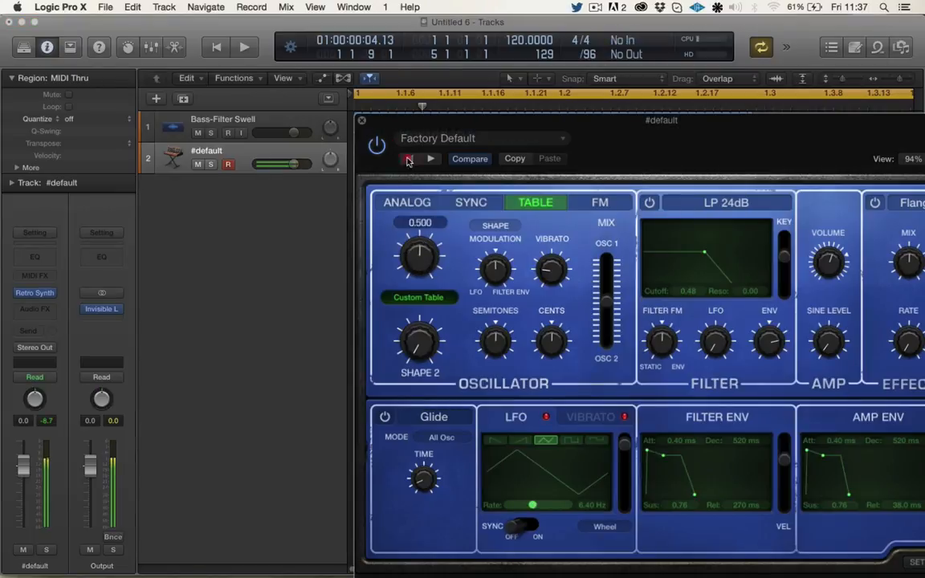
left_click(409, 158)
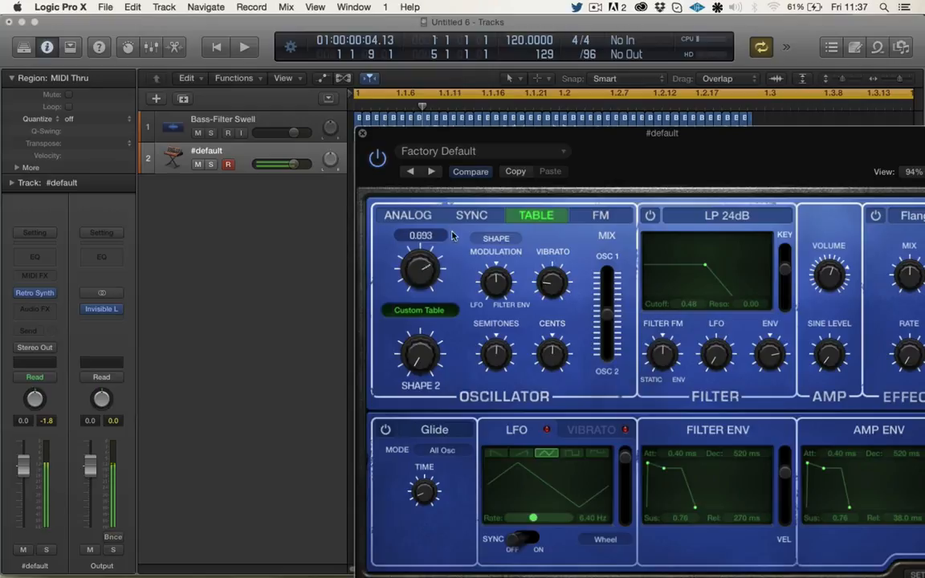
left_click_drag(420, 269, 420, 289)
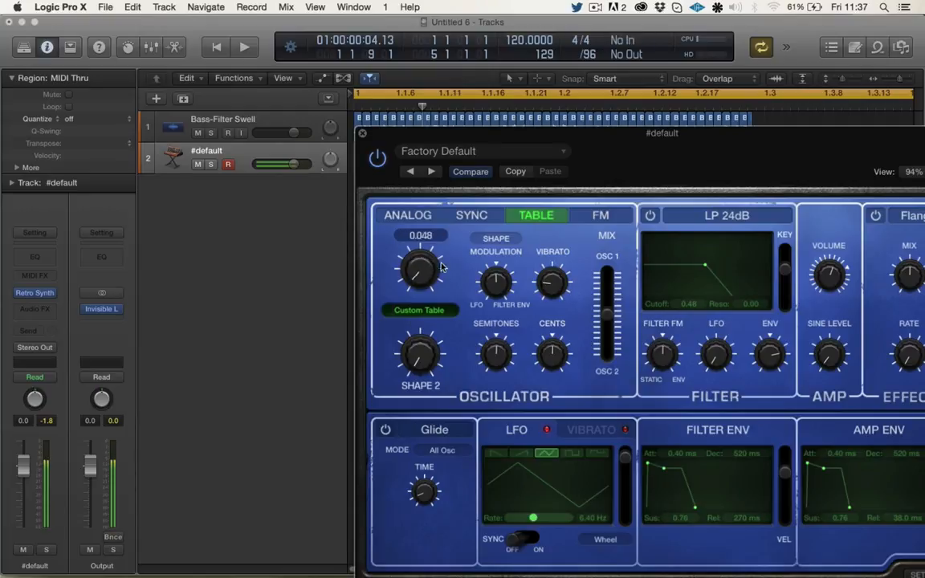
left_click_drag(420, 269, 418, 277)
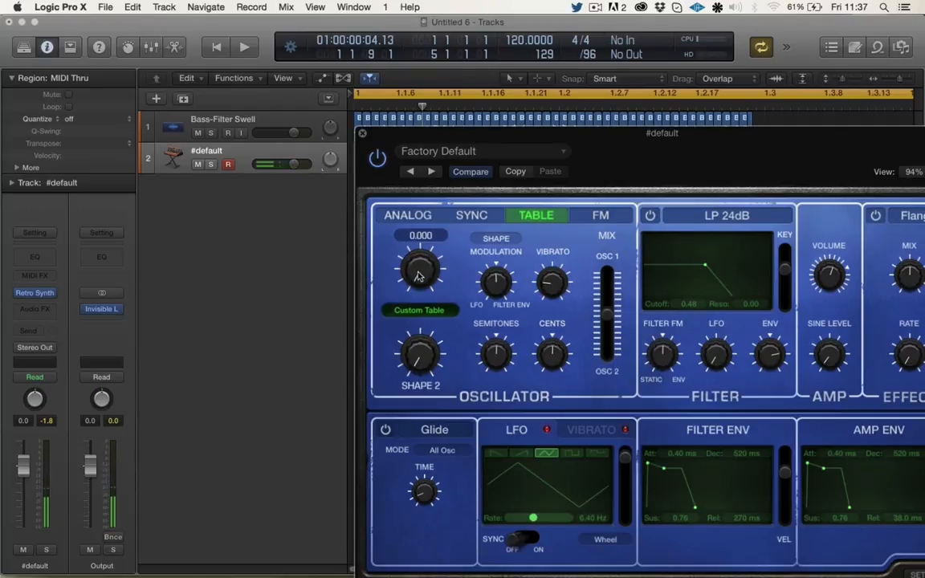
left_click_drag(420, 269, 438, 291)
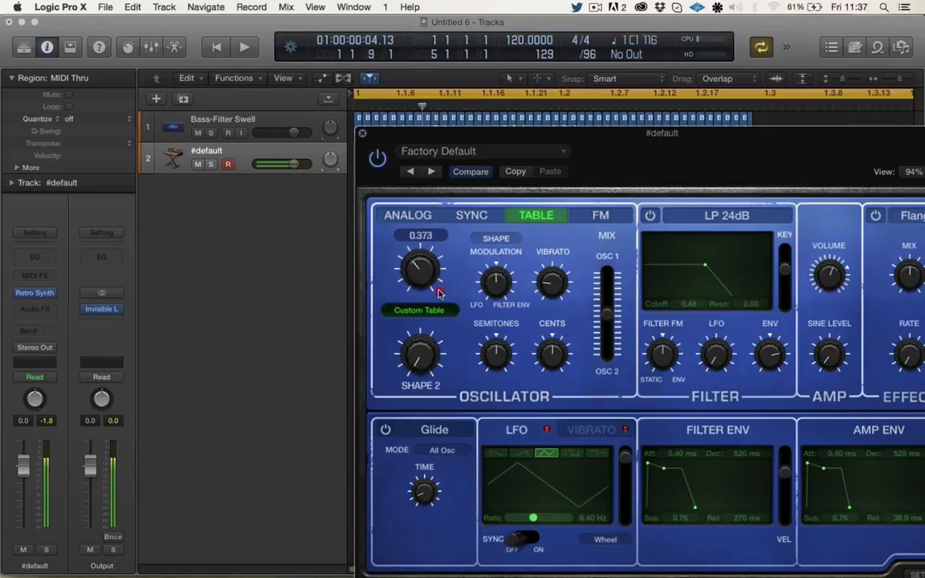
left_click_drag(420, 273, 426, 241)
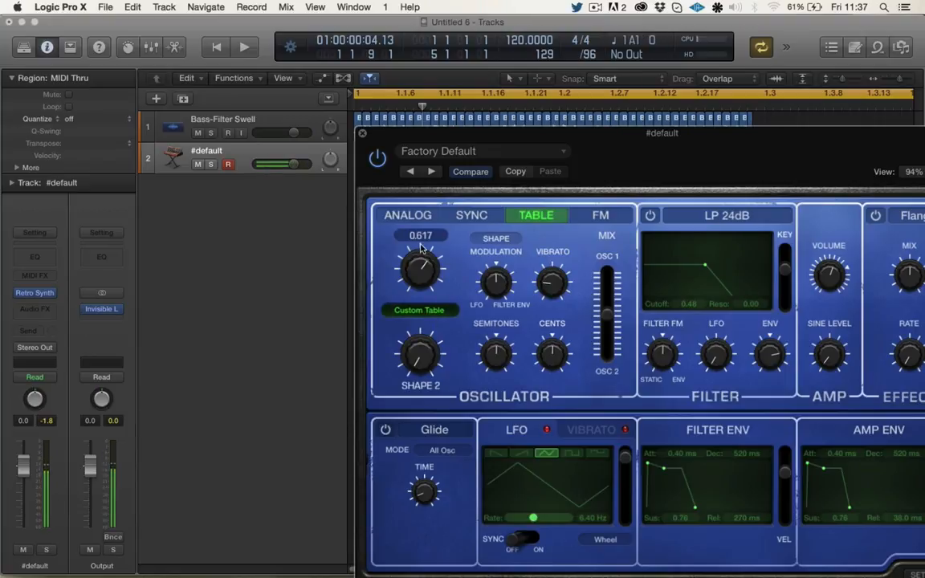
Step: Set the shape modulation strongly negative, to about -0.95
left_click_drag(420, 269, 426, 257)
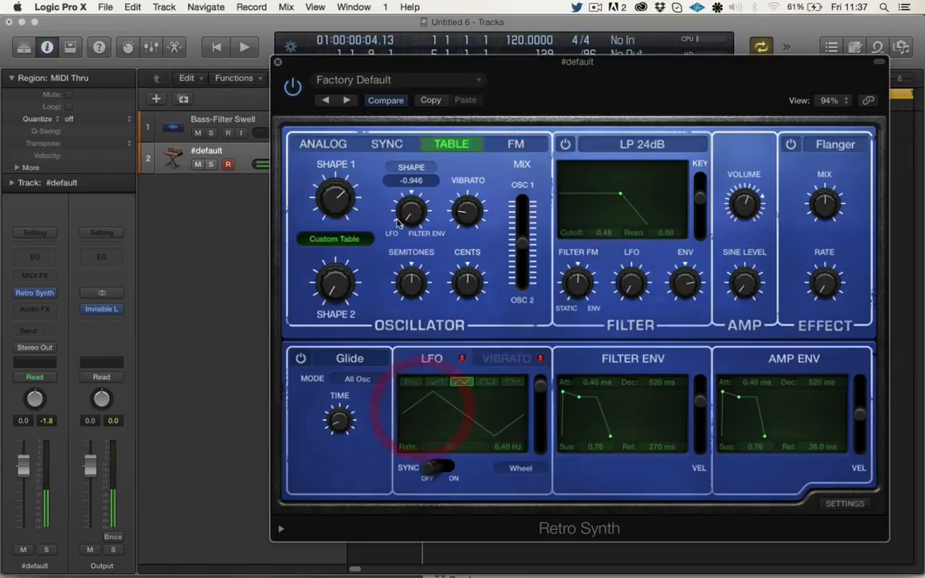
Step: Set a small LFO depth and lock the LFO rate to the song tempo
left_click_drag(411, 211, 411, 224)
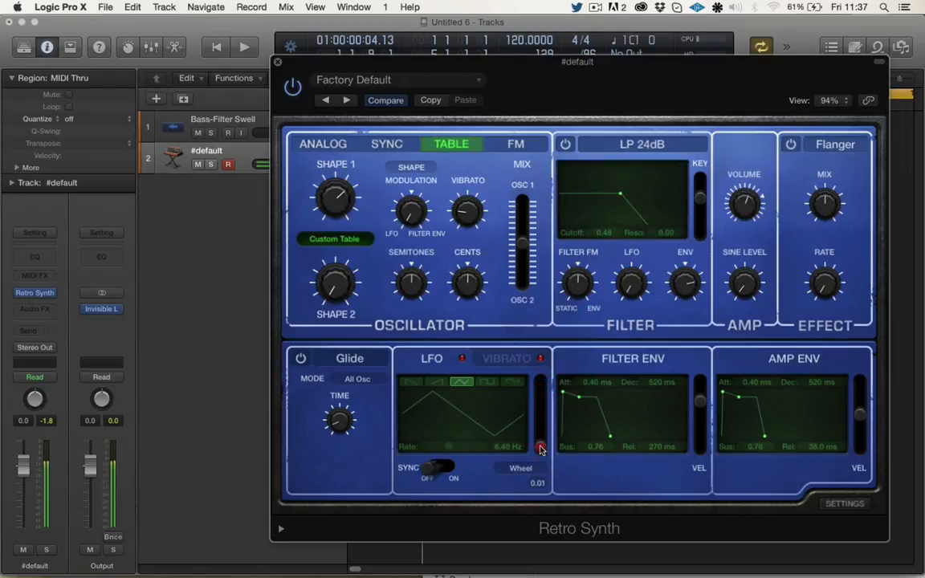
left_click_drag(449, 446, 474, 447)
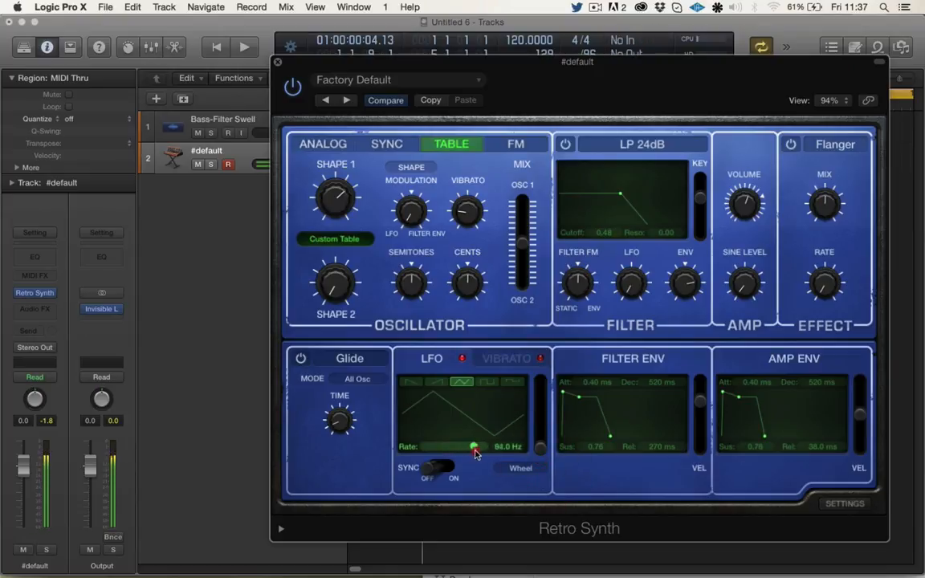
left_click_drag(474, 447, 446, 447)
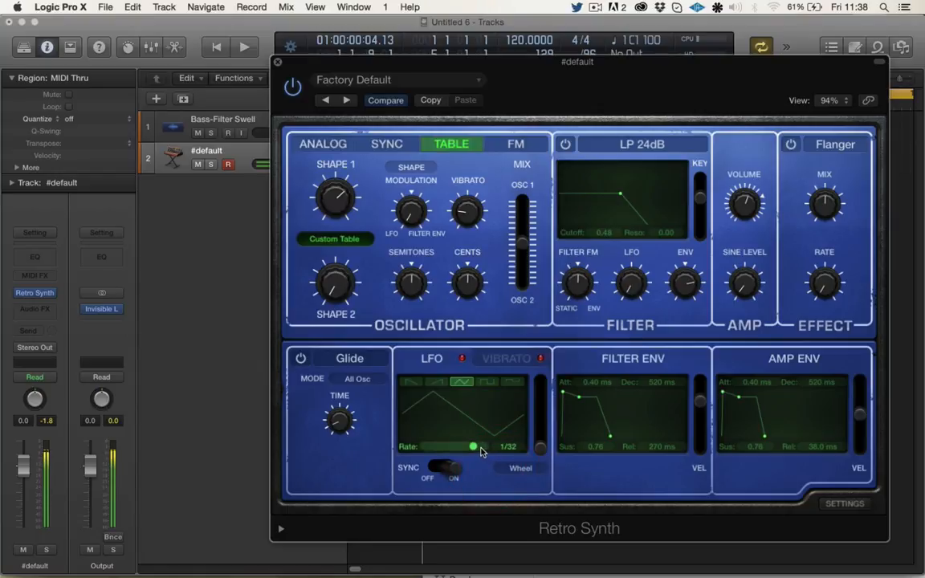
Step: Dial the synced LFO rate through 1/16 and 1/8 and settle on a sixteenth-note triplet (1/16t)
left_click_drag(473, 447, 461, 447)
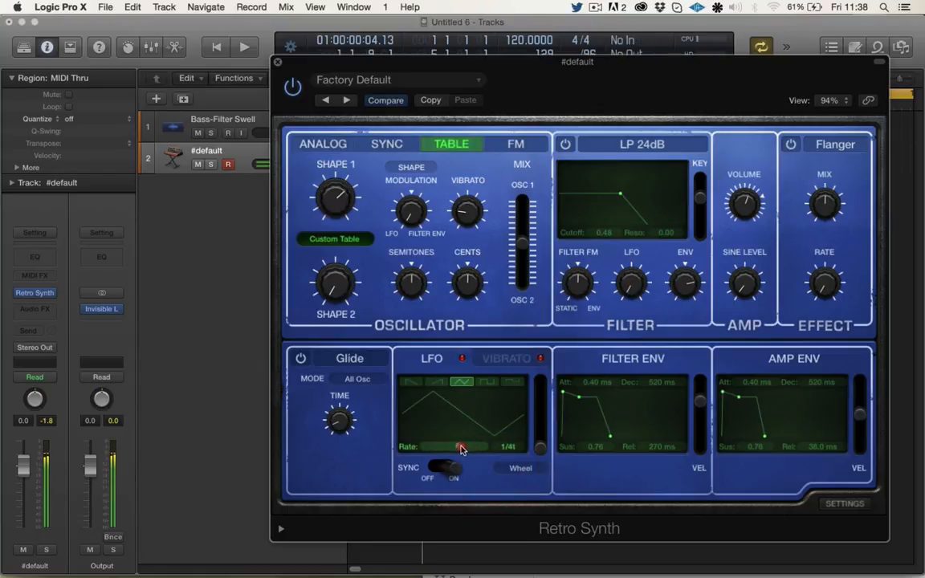
left_click_drag(460, 447, 469, 448)
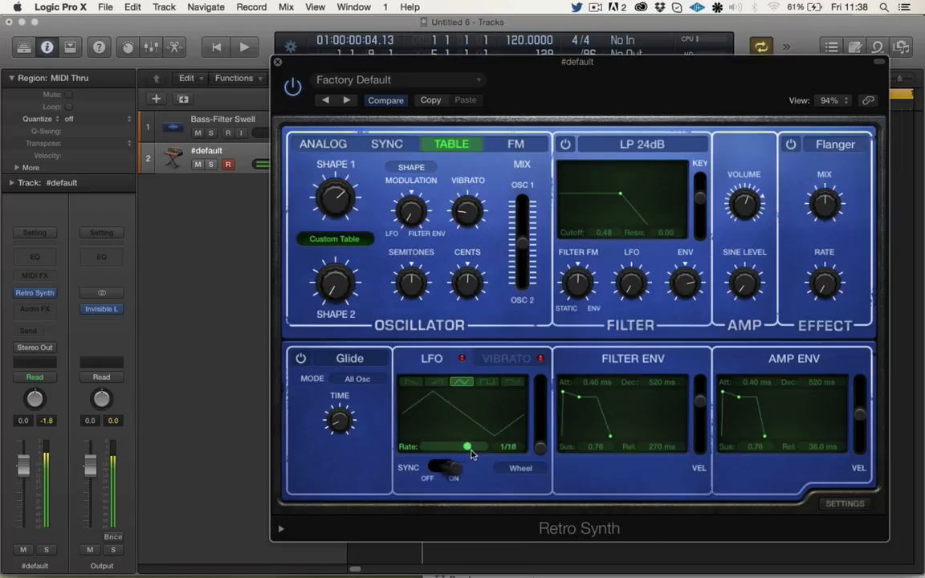
left_click_drag(468, 447, 462, 446)
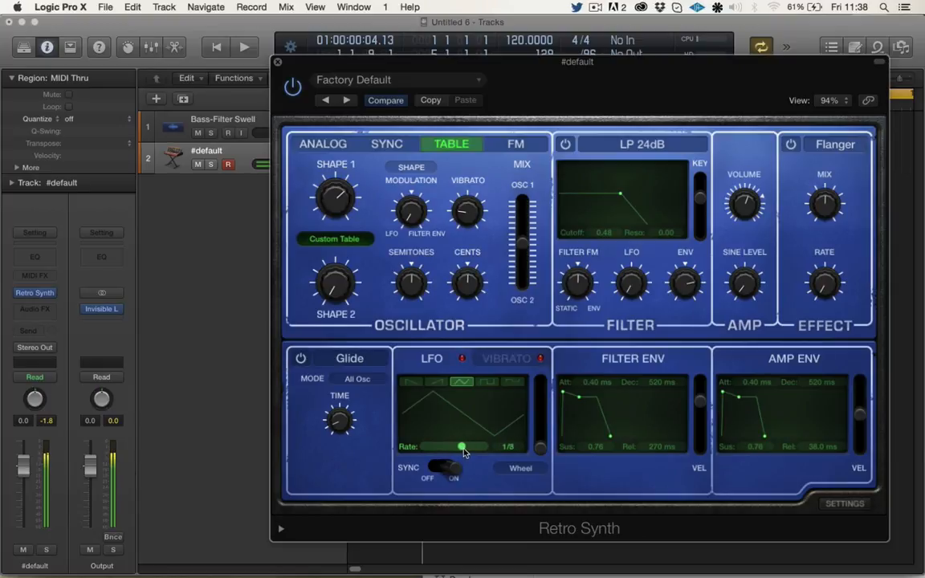
left_click_drag(462, 447, 471, 446)
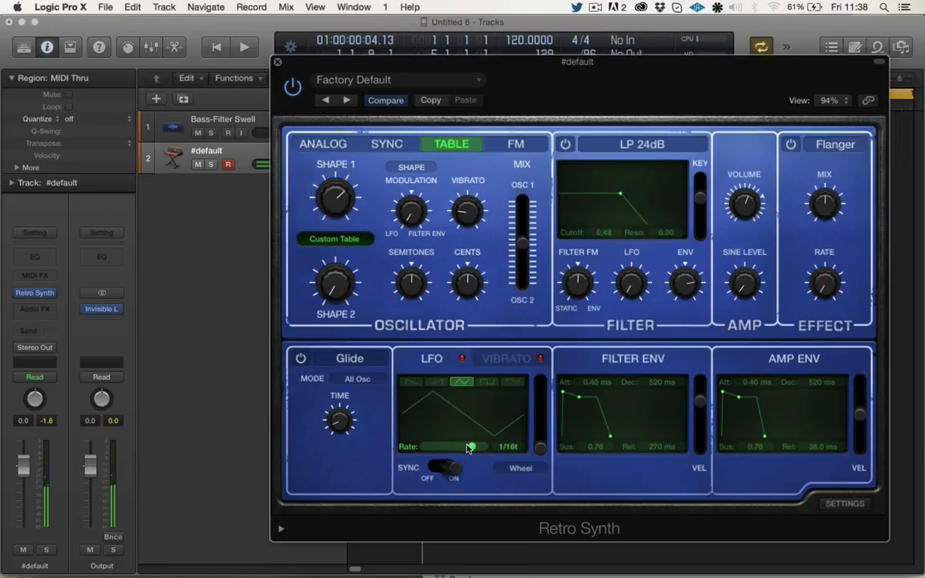
left_click_drag(470, 446, 462, 447)
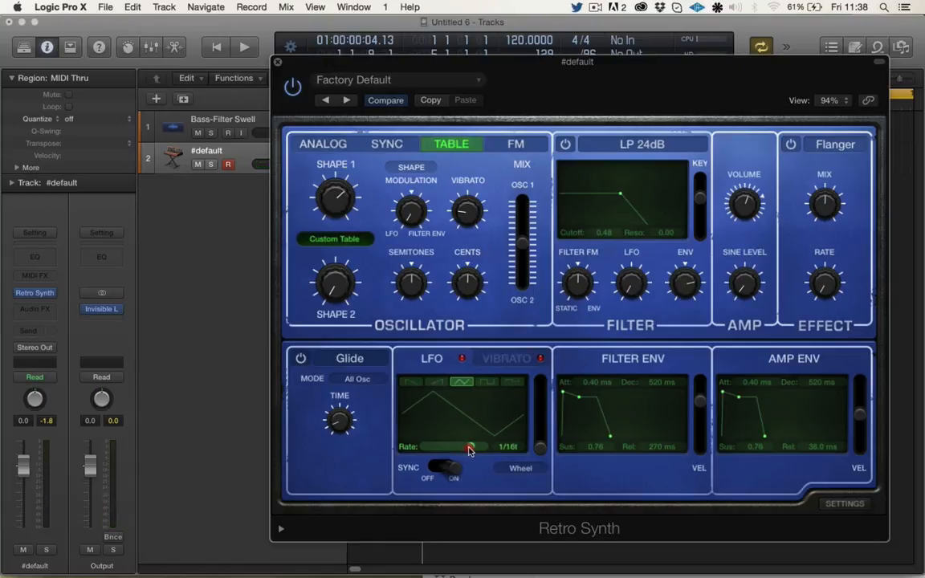
left_click_drag(470, 447, 455, 447)
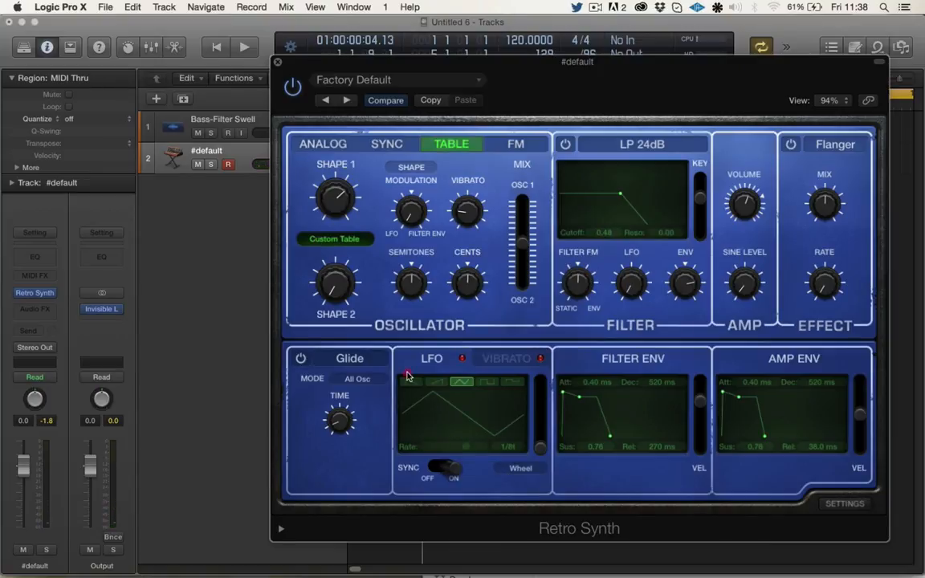
Step: Switch the LFO to a falling sawtooth at 1/16d and raise the enabled filter's cutoff and resonance
left_click(409, 381)
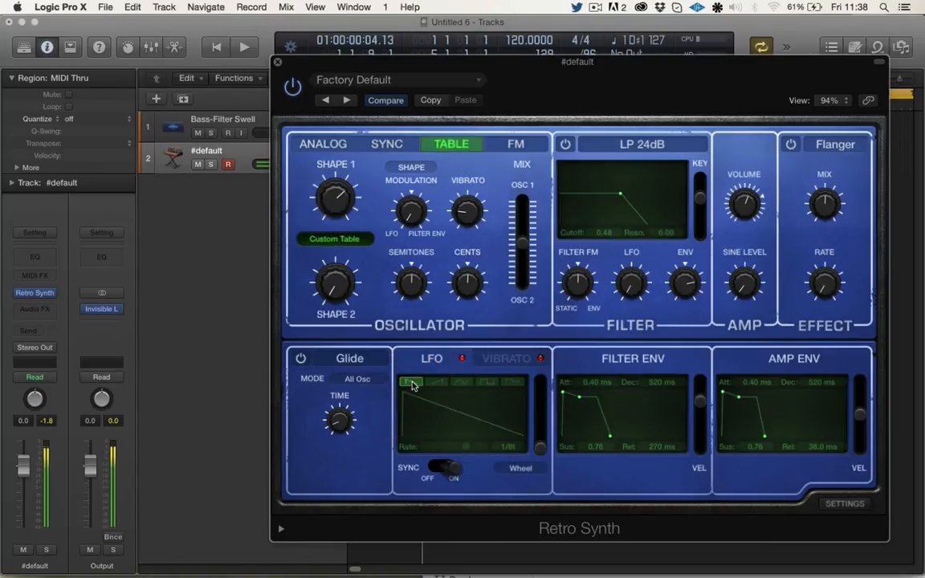
left_click_drag(411, 384, 462, 447)
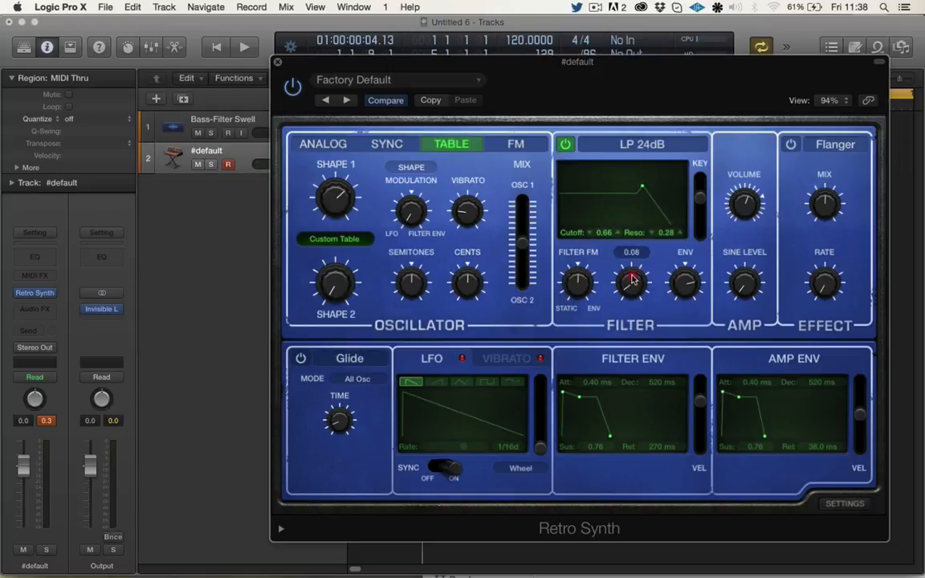
Step: Remove envelope modulation of the filter, set cutoff near 0.70 and deepen LFO filter modulation to about 0.53
left_click_drag(632, 283, 631, 273)
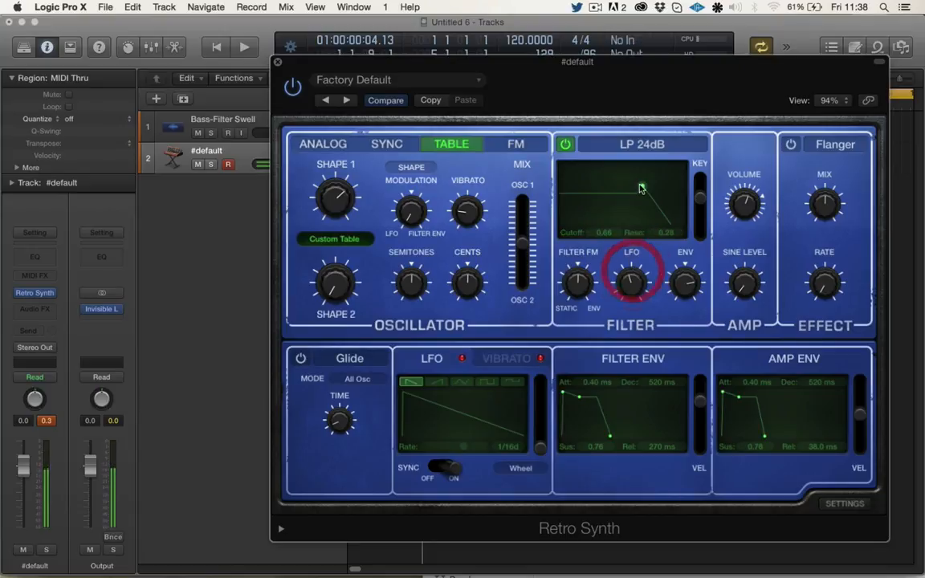
left_click_drag(641, 186, 622, 186)
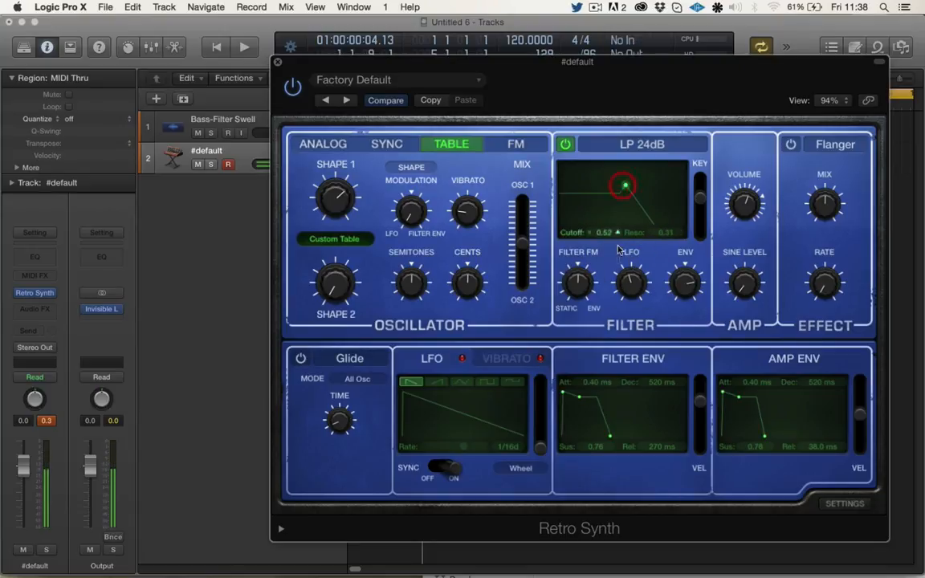
left_click_drag(685, 282, 685, 289)
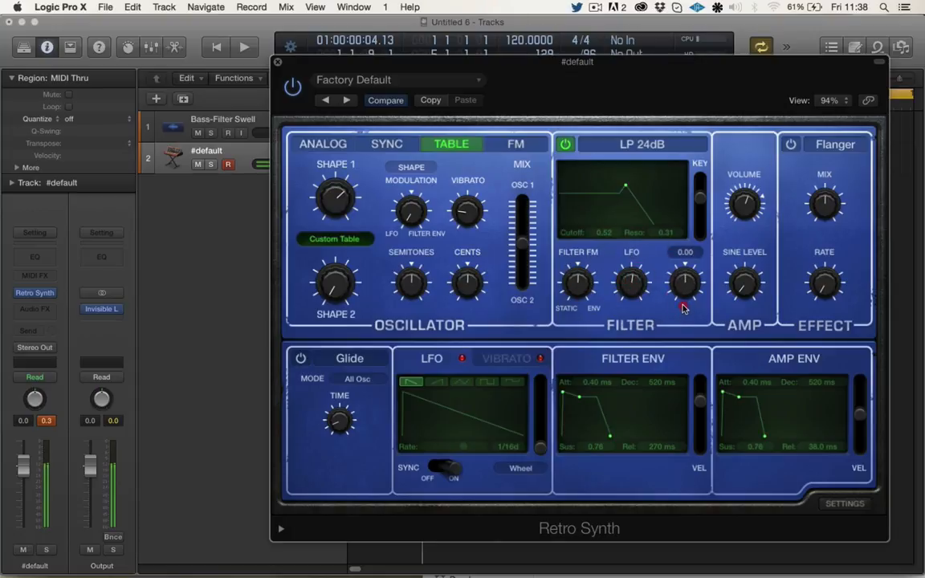
left_click_drag(625, 186, 649, 190)
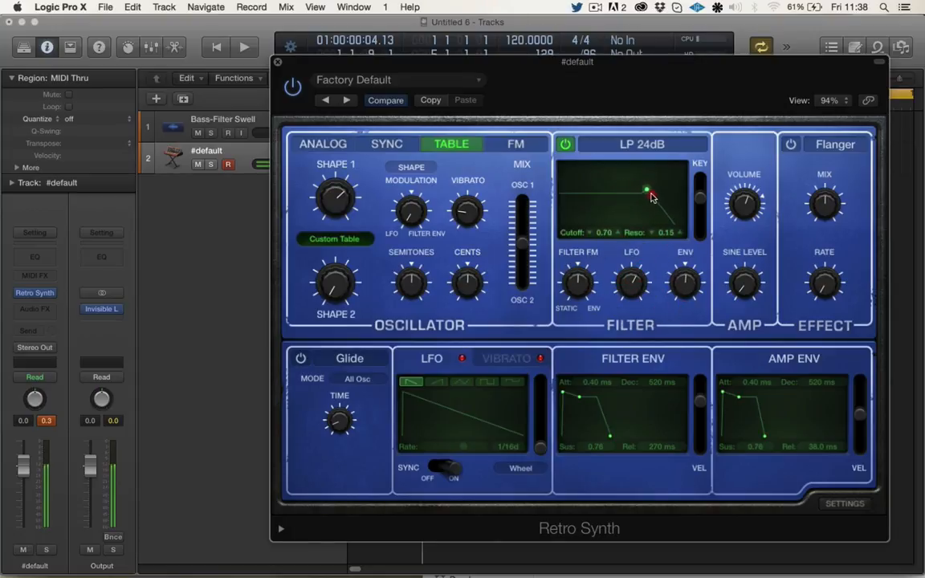
left_click_drag(630, 285, 630, 313)
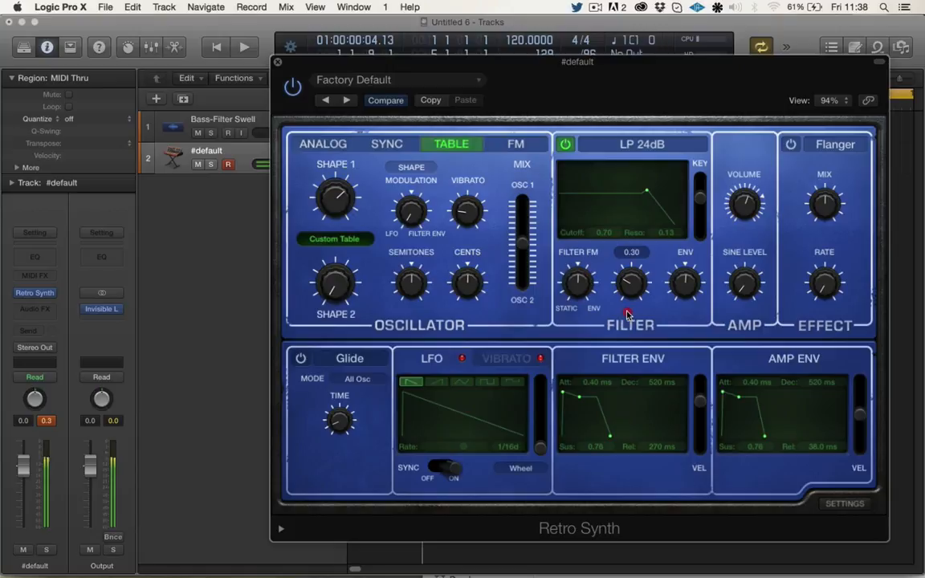
left_click_drag(633, 282, 632, 265)
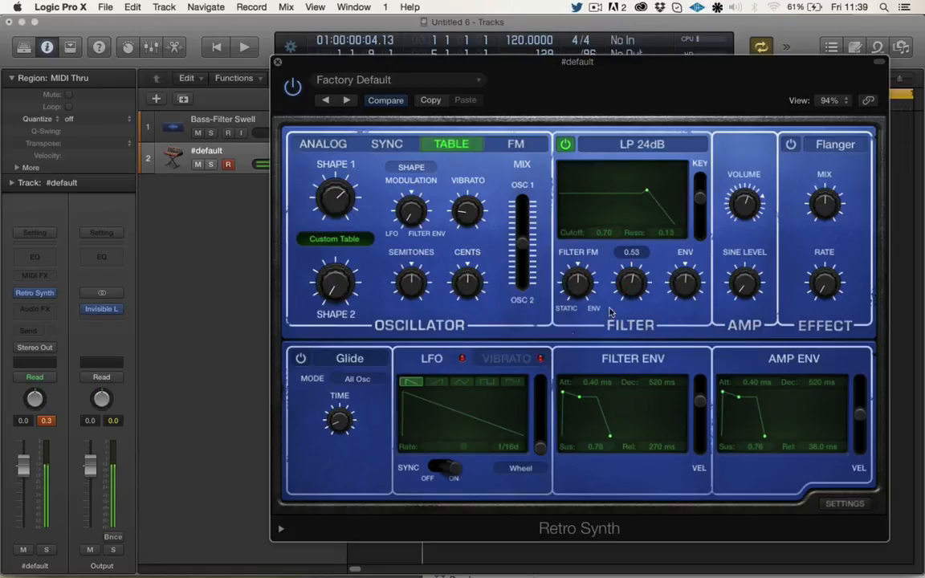
Step: Audition square and other LFO waveforms and settle on the triangle wave
left_click(461, 382)
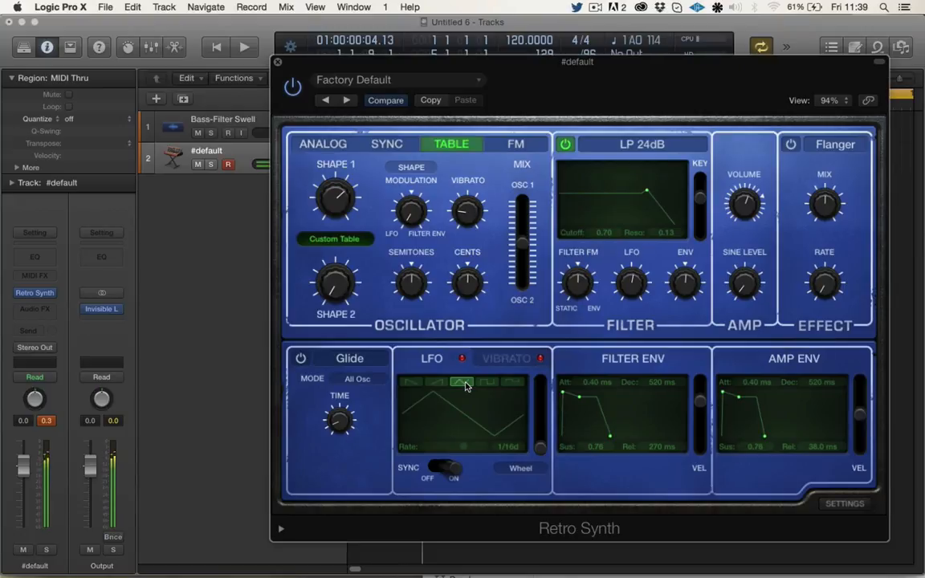
left_click(487, 382)
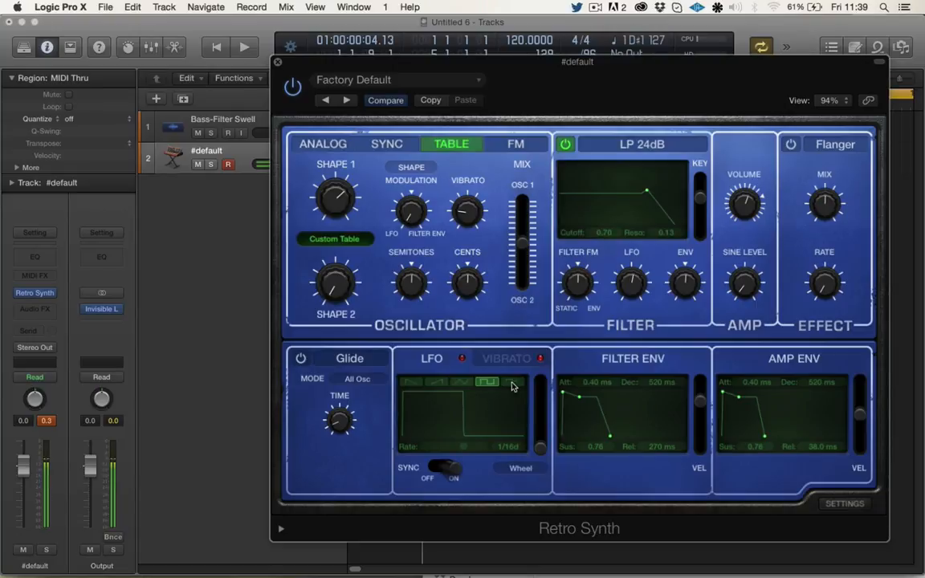
left_click(464, 382)
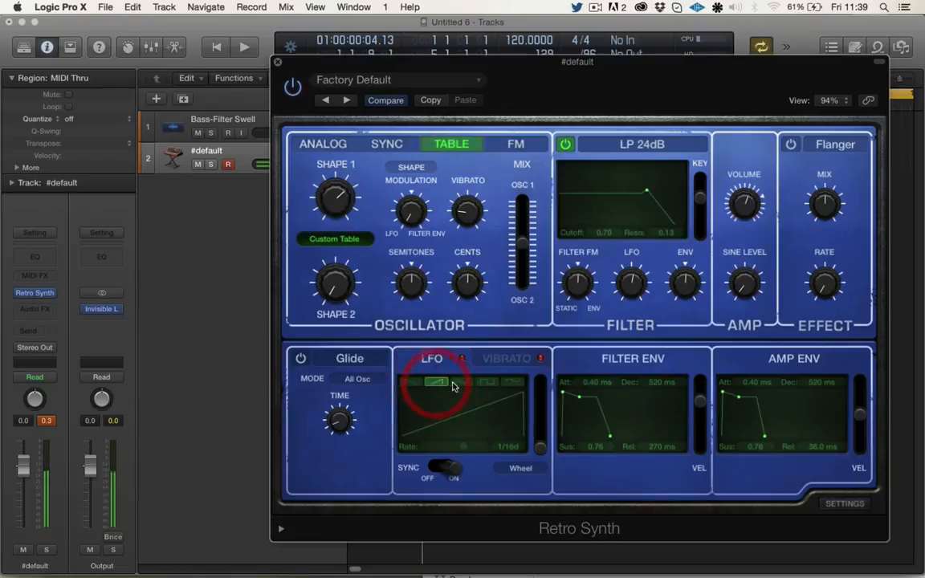
left_click(462, 381)
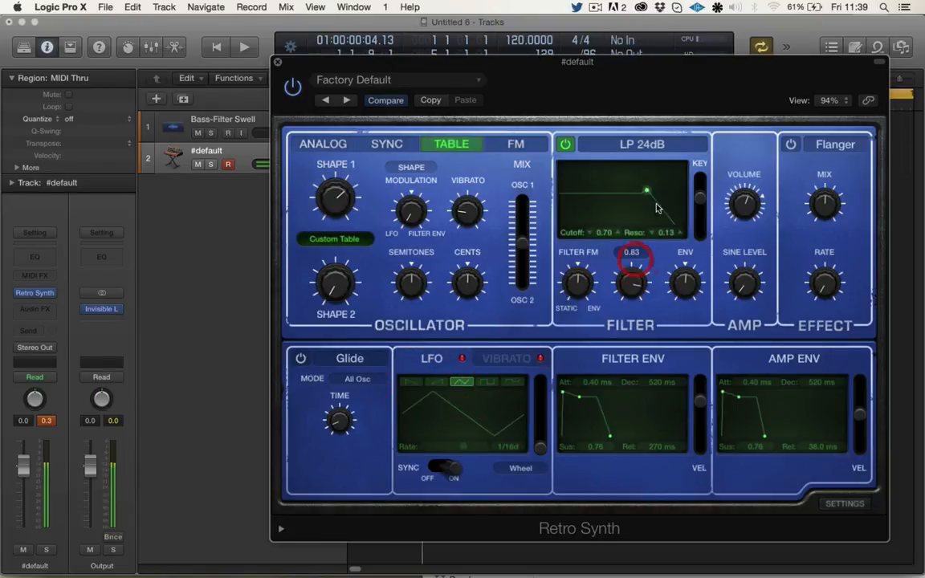
Step: Retune the filter to cutoff 0.77 and resonance 0.25 with stronger LFO sweep
left_click_drag(646, 191, 628, 187)
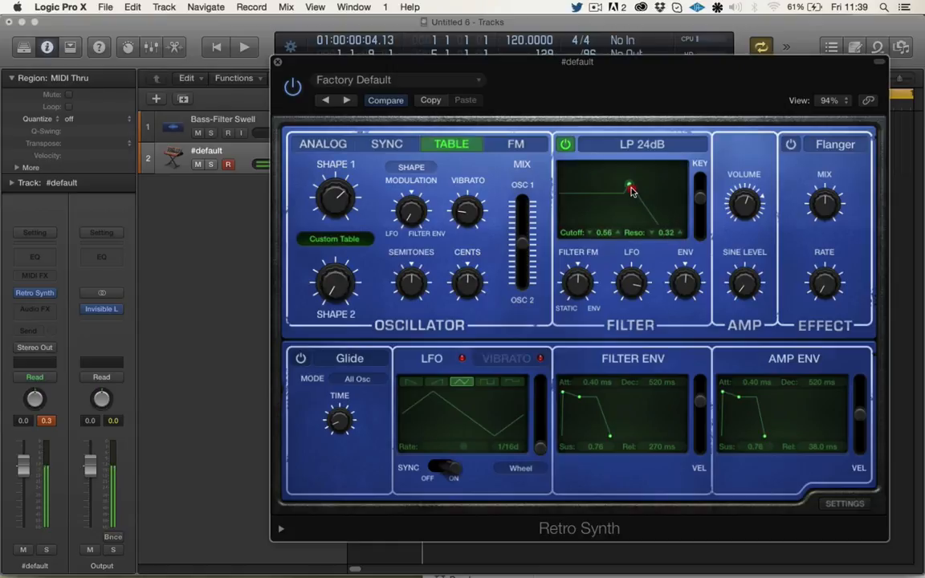
left_click_drag(685, 281, 685, 277)
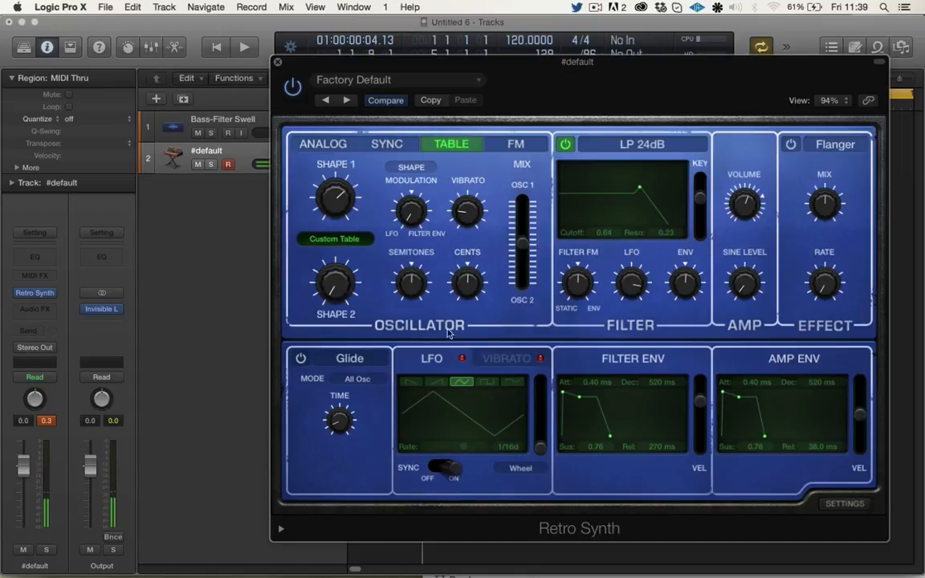
left_click_drag(640, 189, 659, 190)
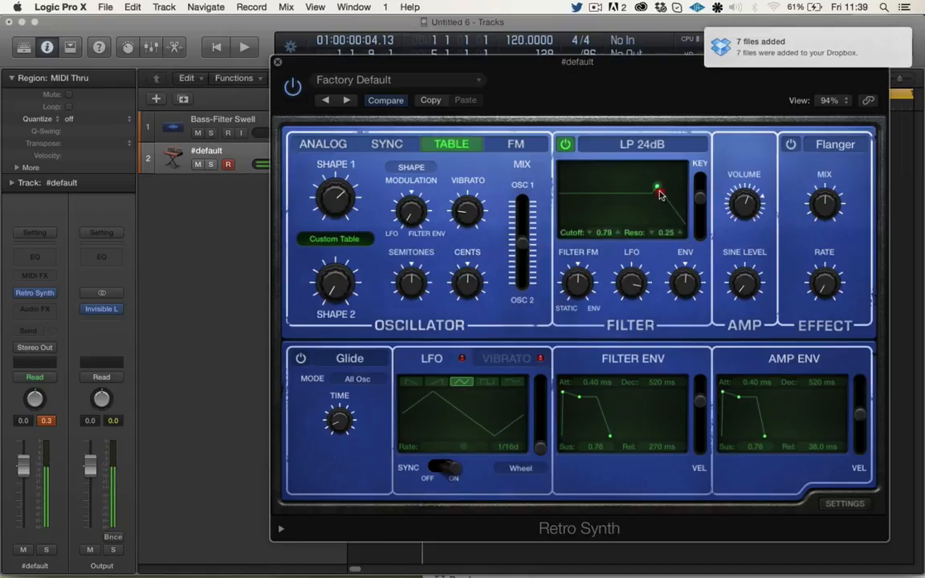
left_click_drag(657, 191, 655, 189)
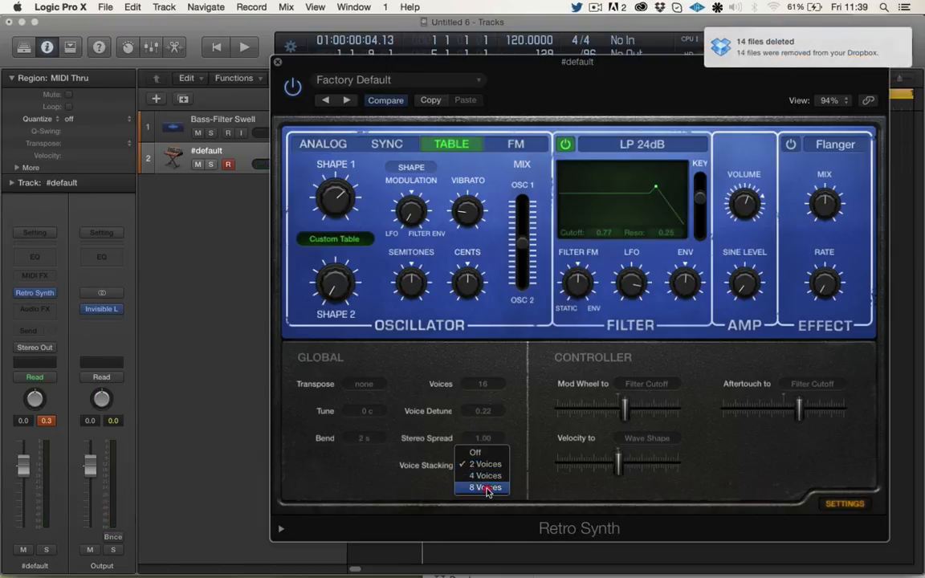
Step: Choose 8 Voices in the Voice Stacking pop-up
left_click(483, 487)
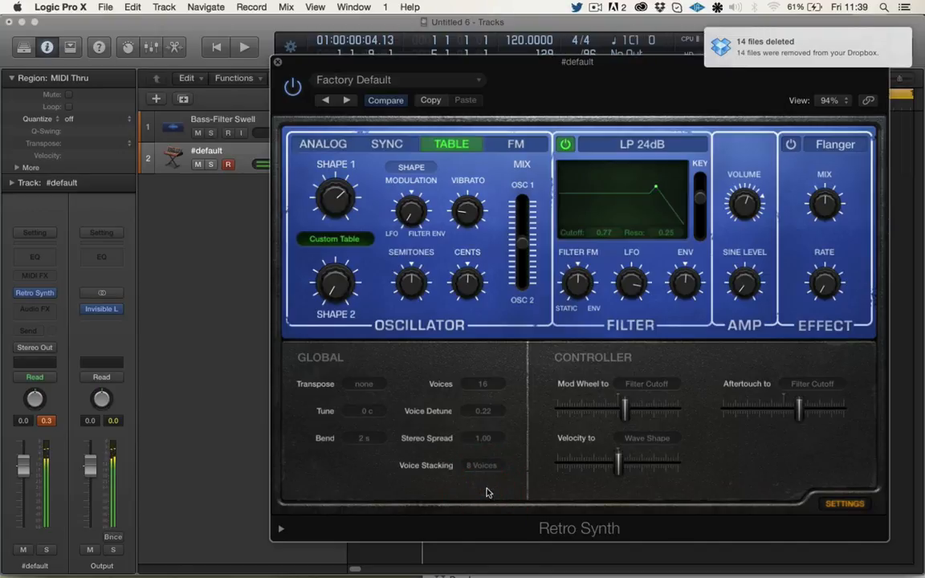
mouse_move(482, 346)
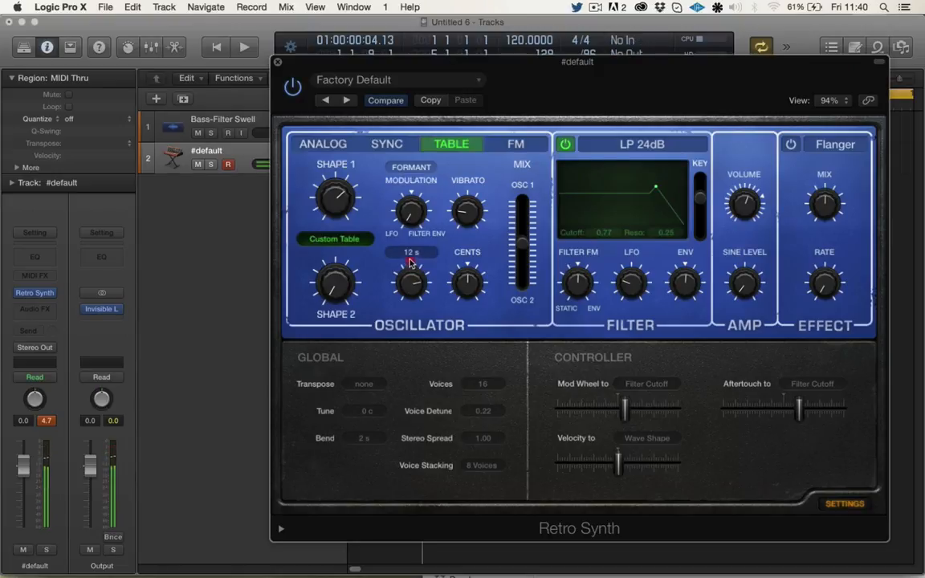
Step: Pitch shape 2 down by semitones, reduce formant modulation to a small amount and set the sine level slightly up
left_click_drag(411, 281, 412, 305)
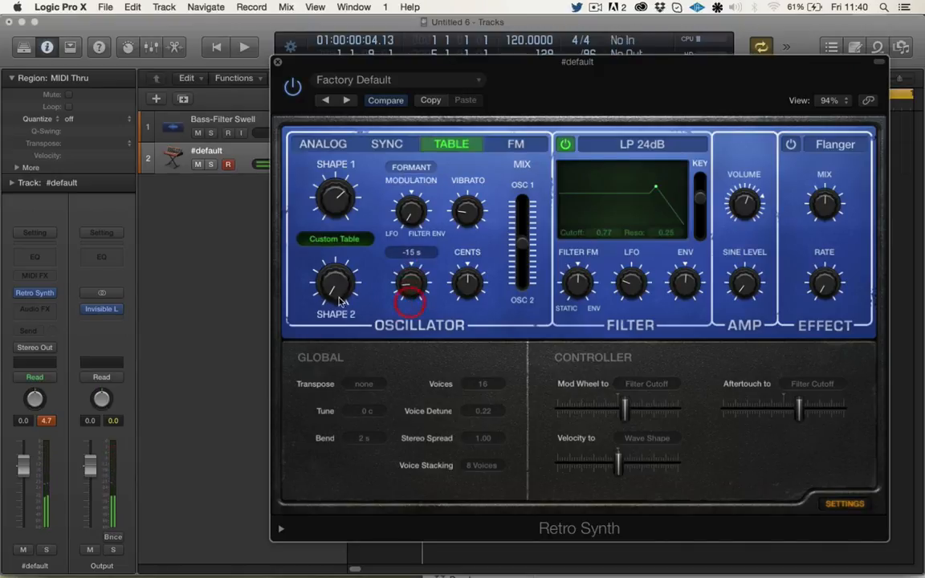
left_click_drag(411, 283, 414, 277)
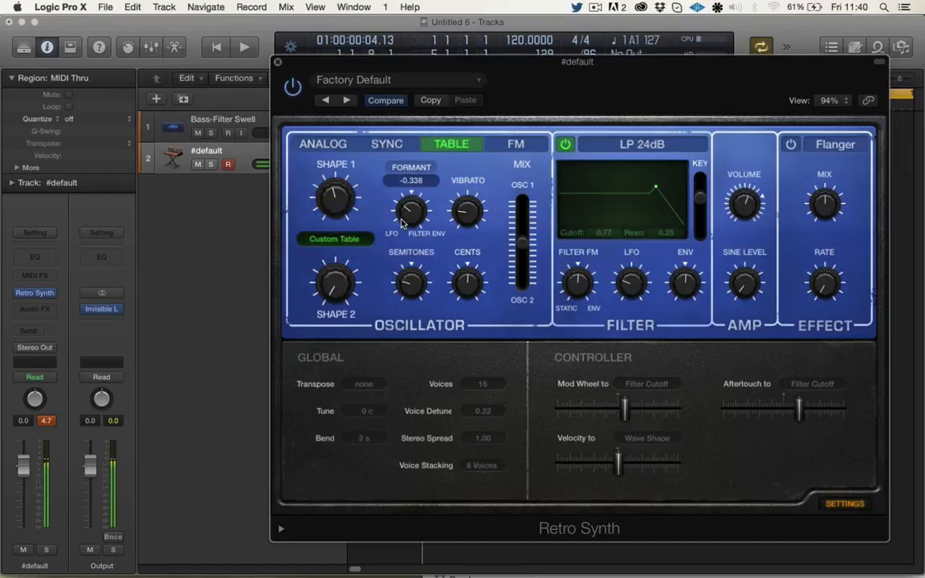
left_click_drag(335, 197, 341, 189)
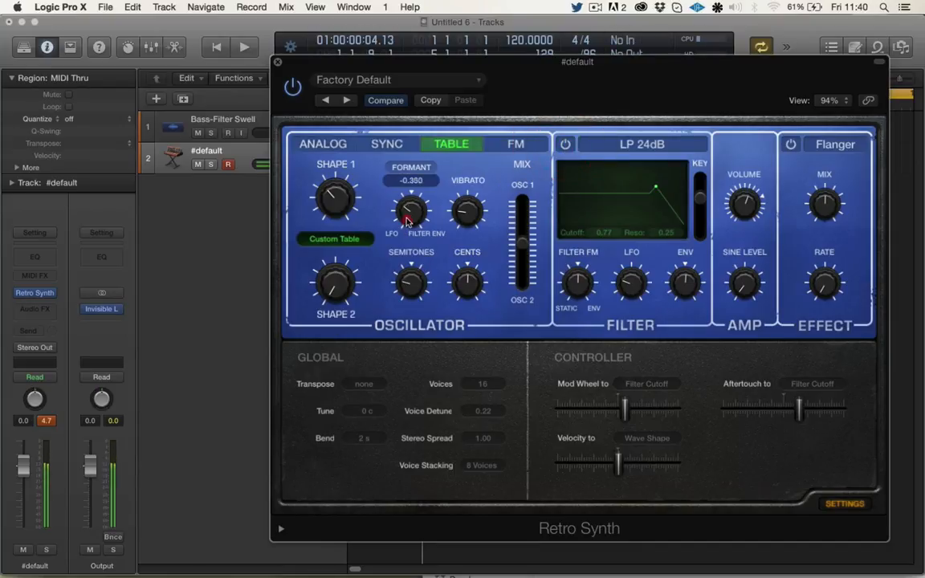
left_click_drag(411, 213, 411, 200)
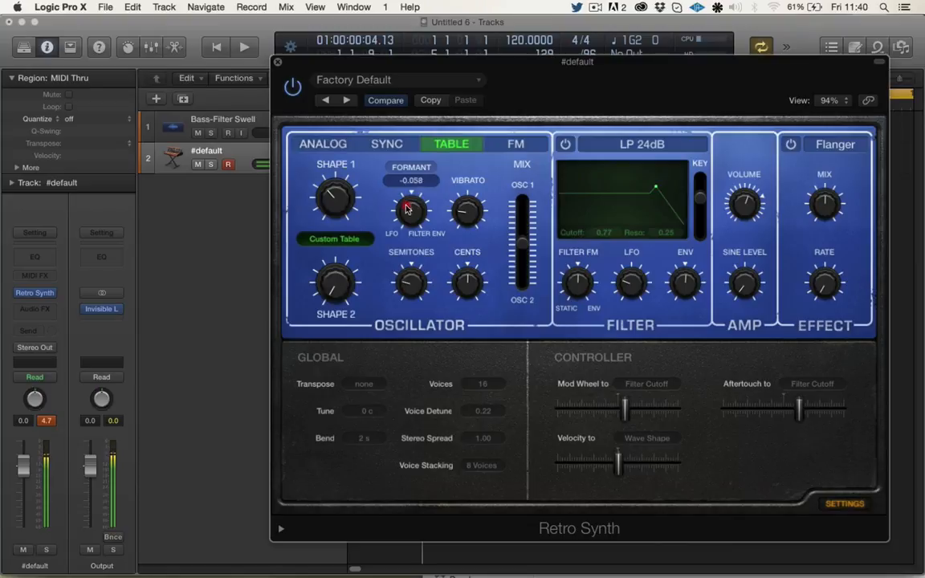
left_click(410, 167)
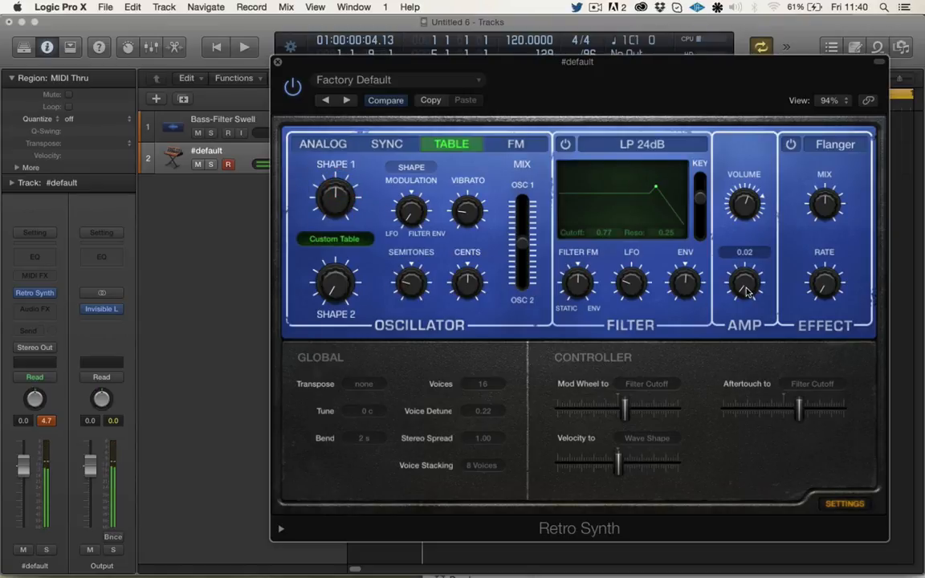
Step: Bring in a little sub sine level, adjust cutoff/resonance, and zero the voice detune
left_click_drag(744, 290, 748, 265)
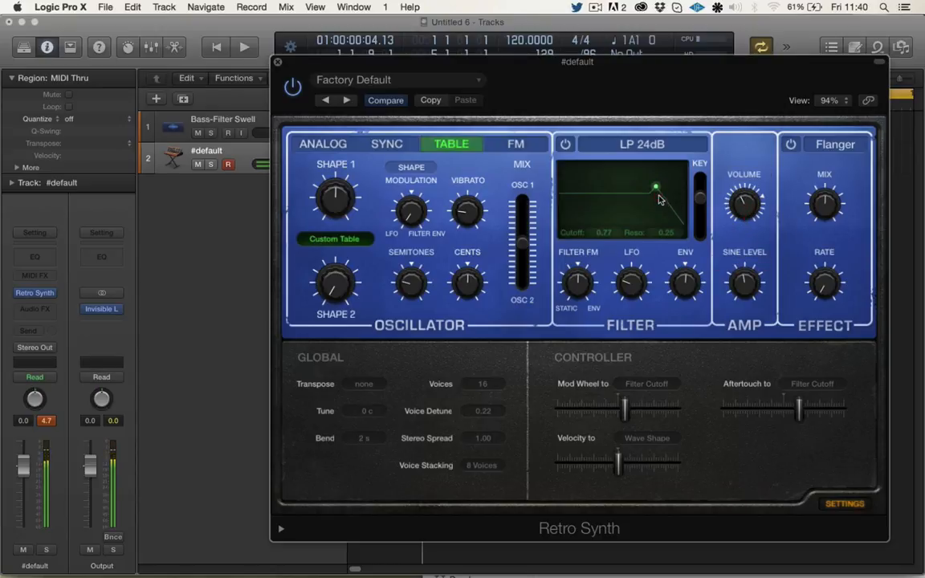
left_click_drag(656, 187, 645, 186)
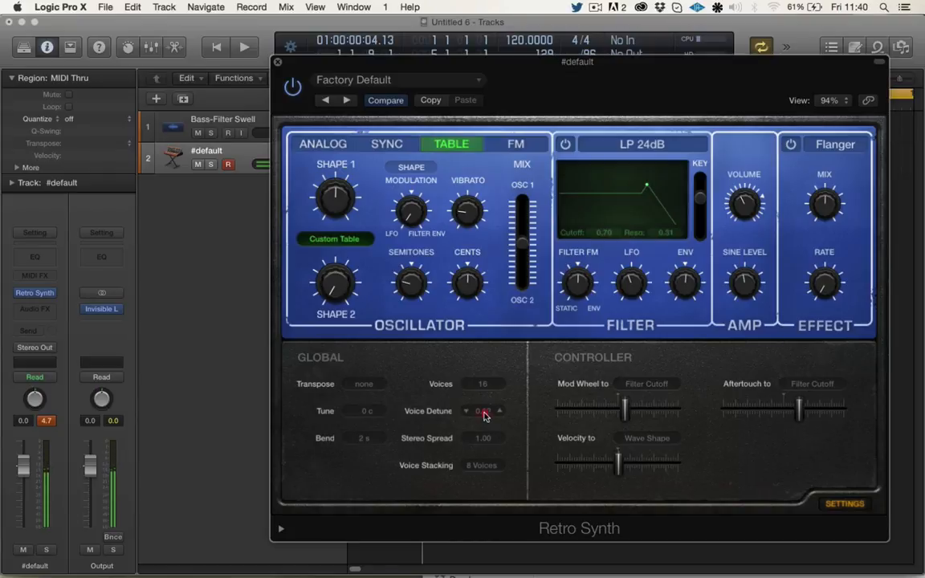
left_click(466, 411)
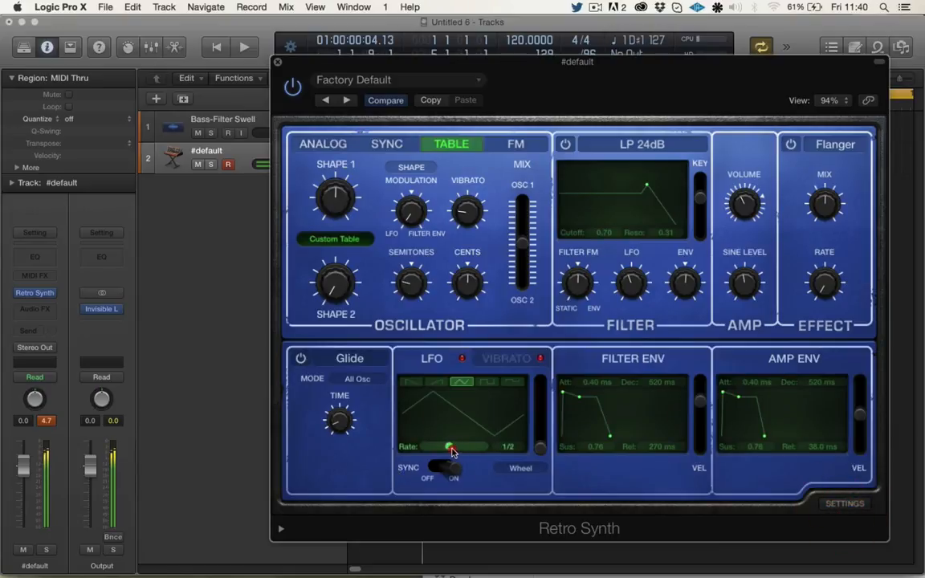
Step: Sync the LFO rate to 1/8d and set the filter cutoff to about 0.68 with resonance 0
left_click_drag(454, 447, 466, 448)
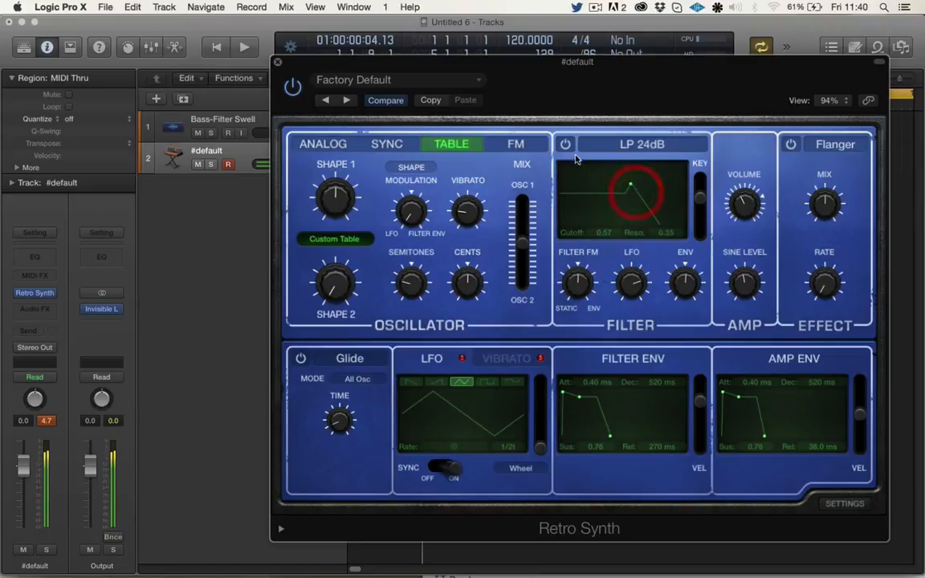
left_click_drag(635, 189, 660, 217)
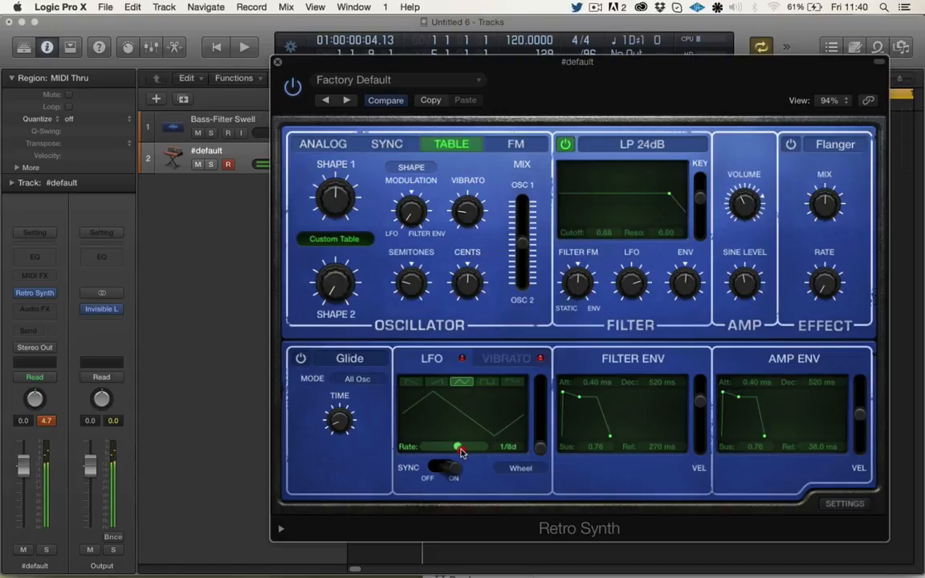
left_click(458, 447)
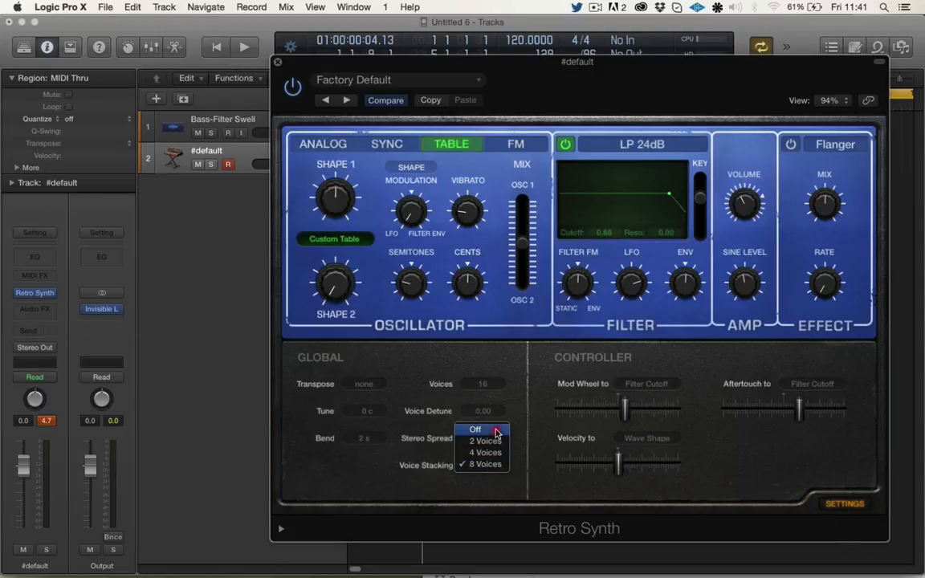
Step: Switch voice stacking to Off and hide the global voice settings
left_click(476, 429)
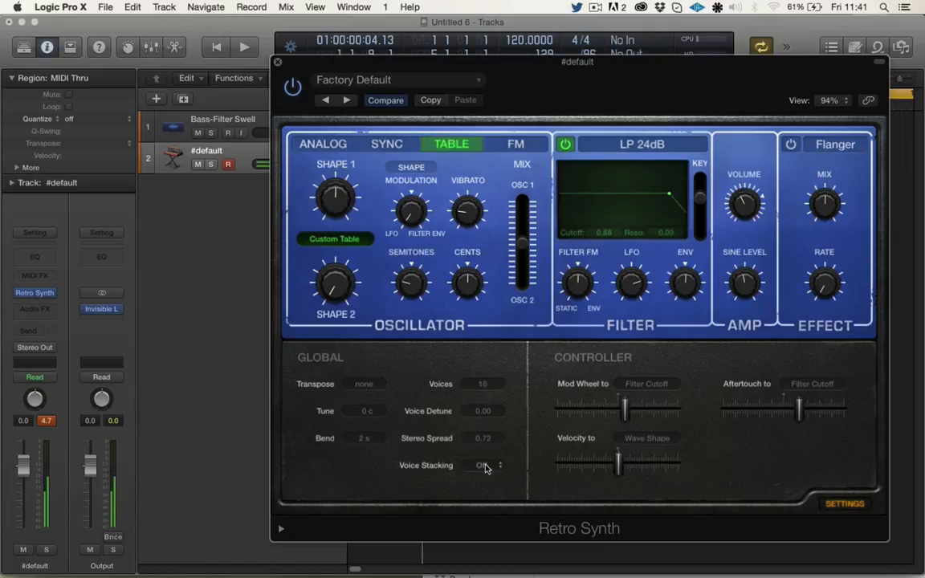
left_click(482, 465)
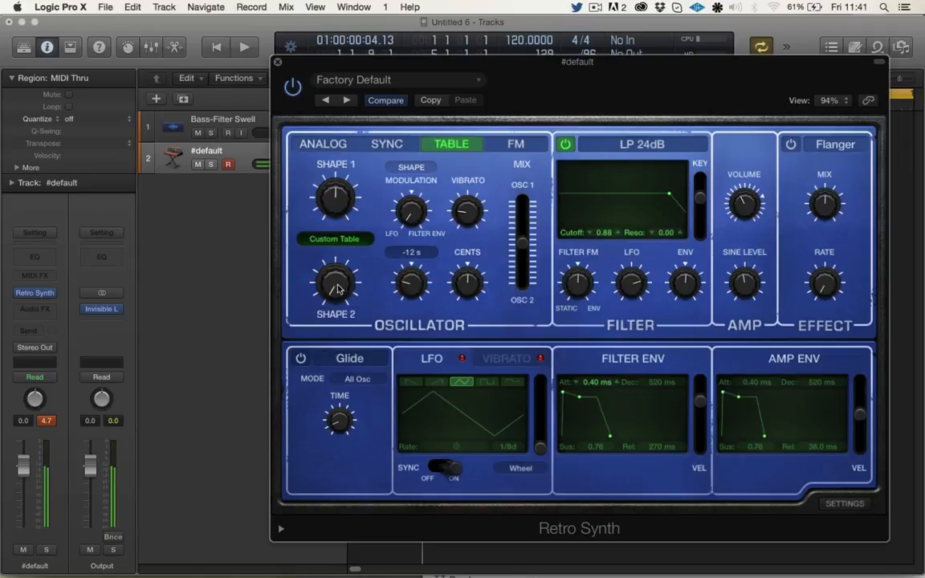
left_click(335, 283)
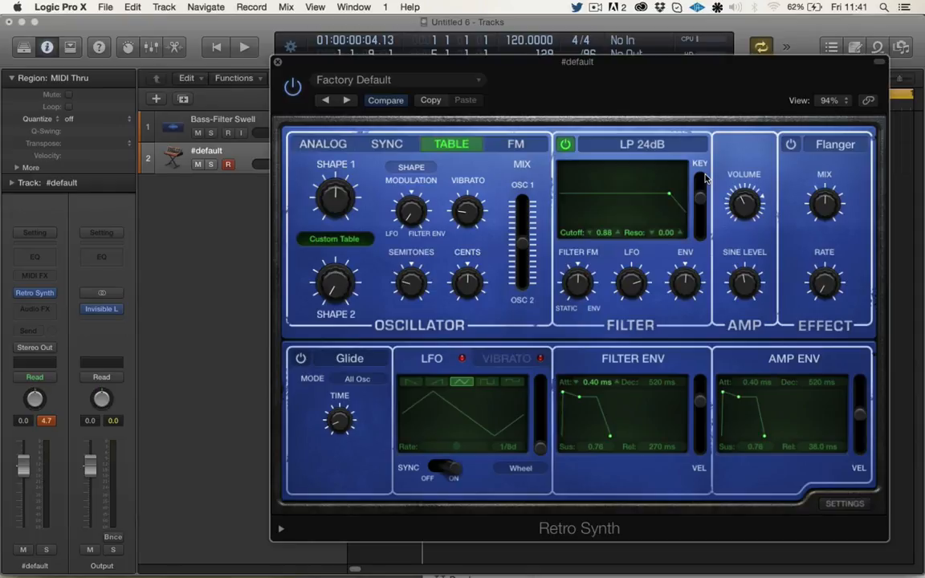
mouse_move(626, 95)
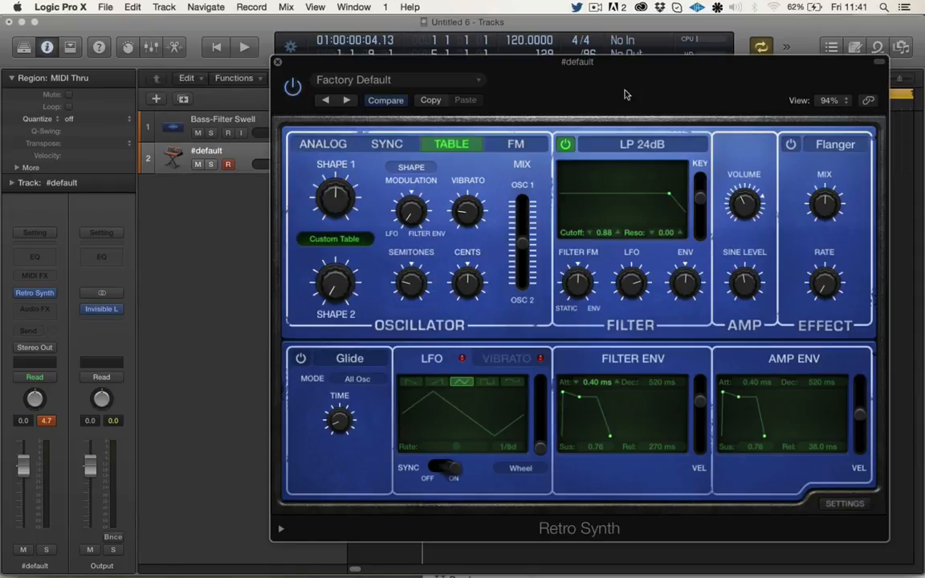